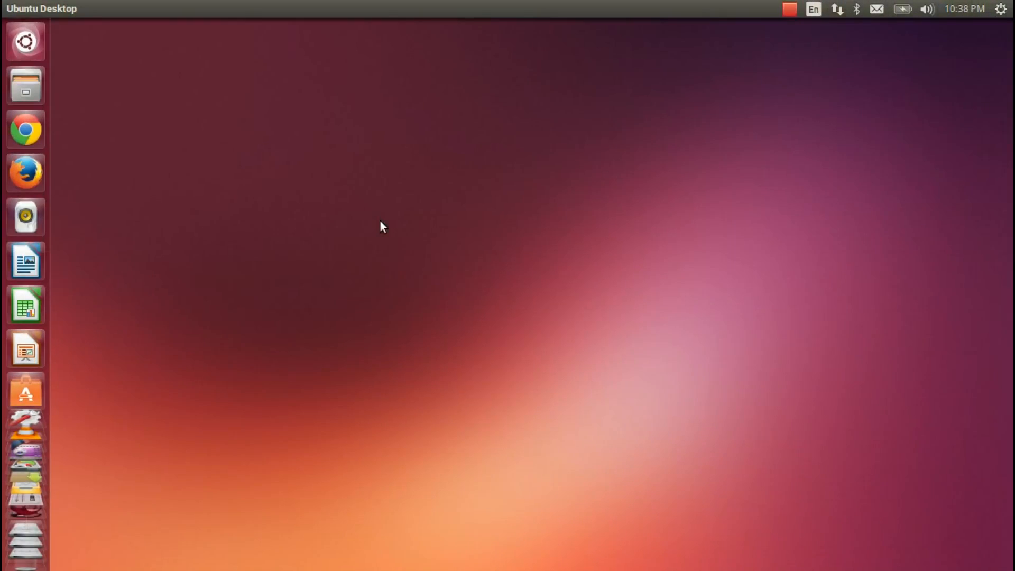
mouse_move(374, 226)
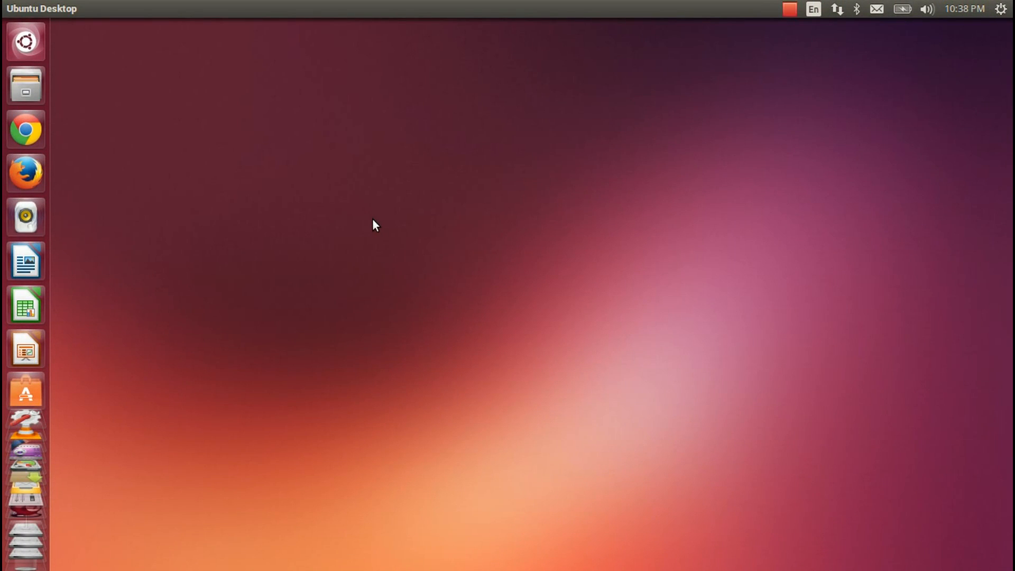
mouse_move(288, 236)
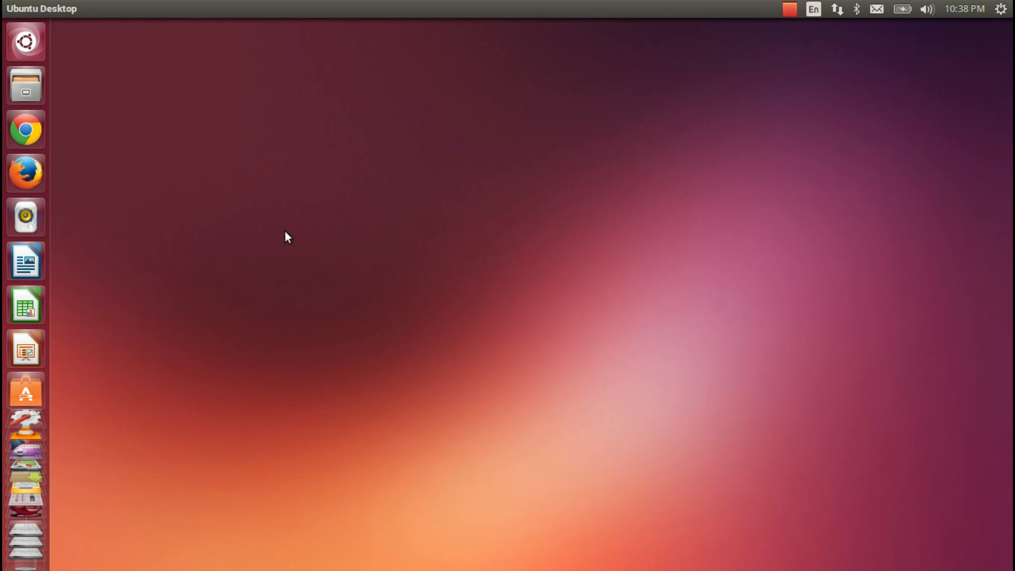
mouse_move(282, 233)
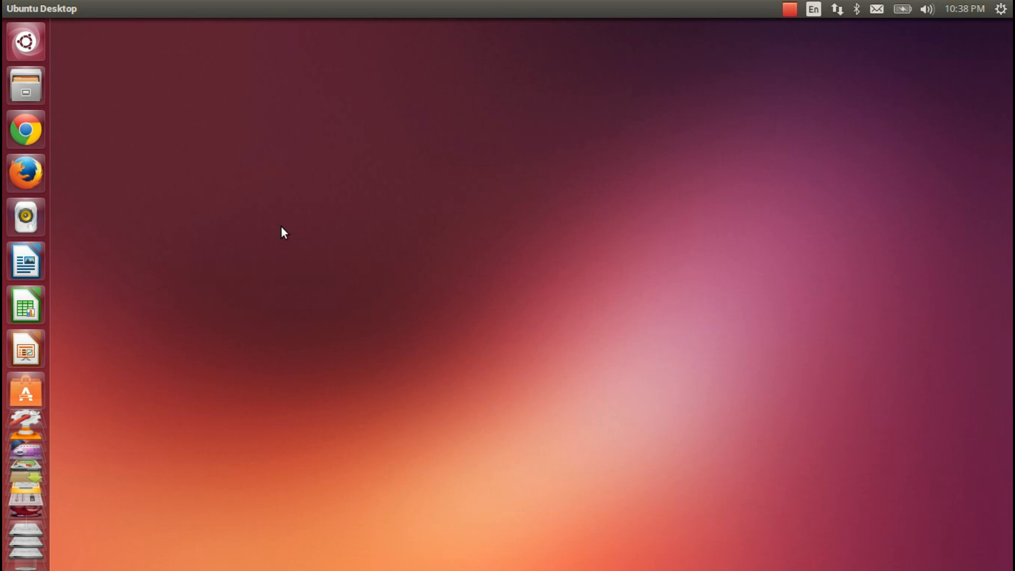
mouse_move(268, 225)
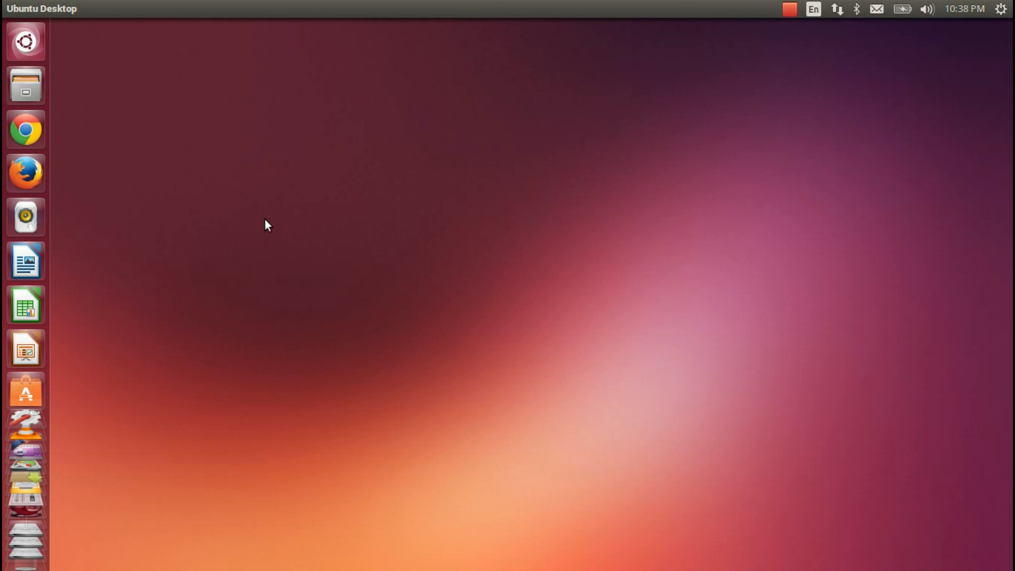
Search the Dash for 'disp', then open, move and close the Home folder window.
type("disp")
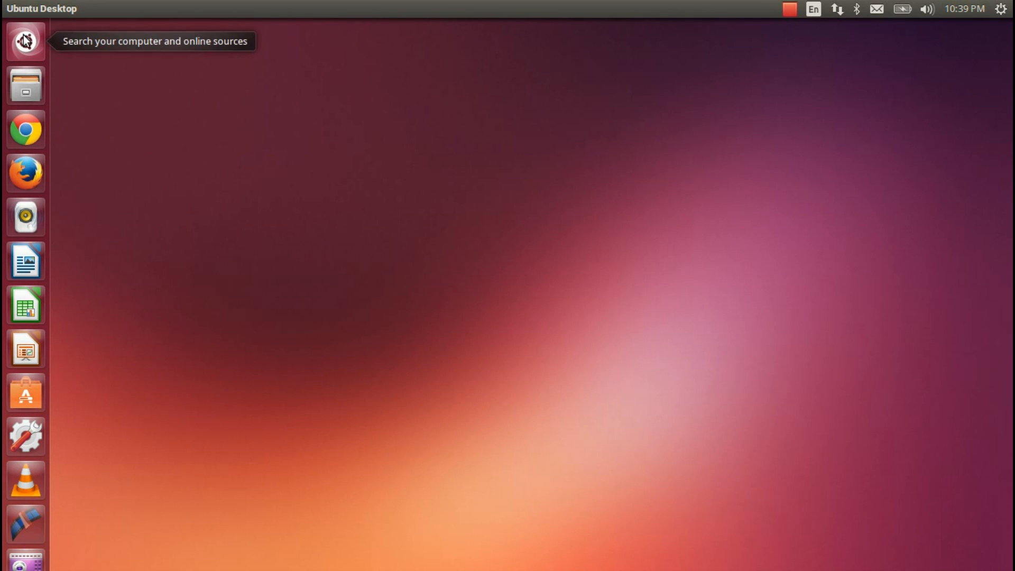
left_click(25, 41)
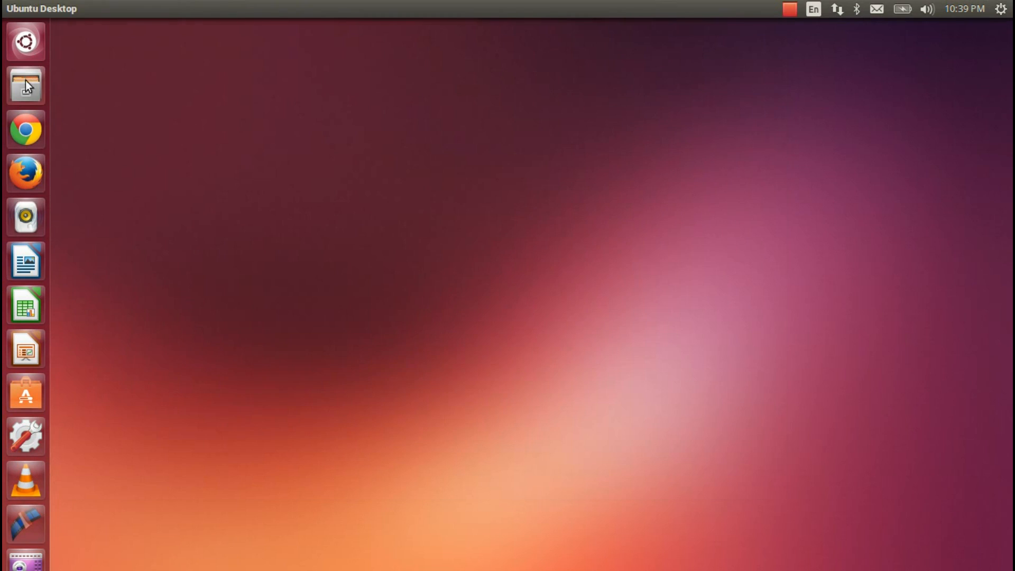
left_click(25, 84)
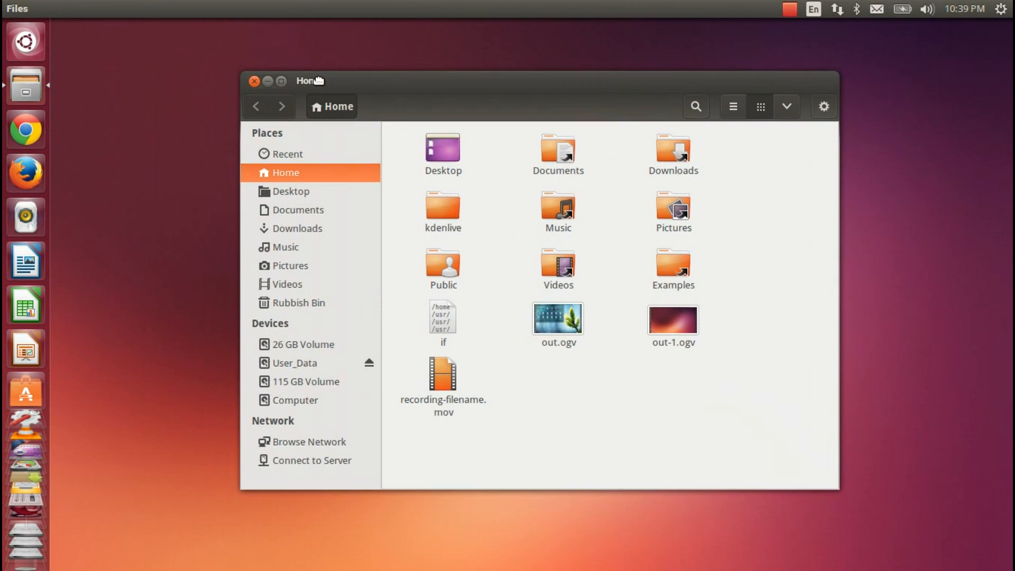
left_click_drag(310, 81, 283, 74)
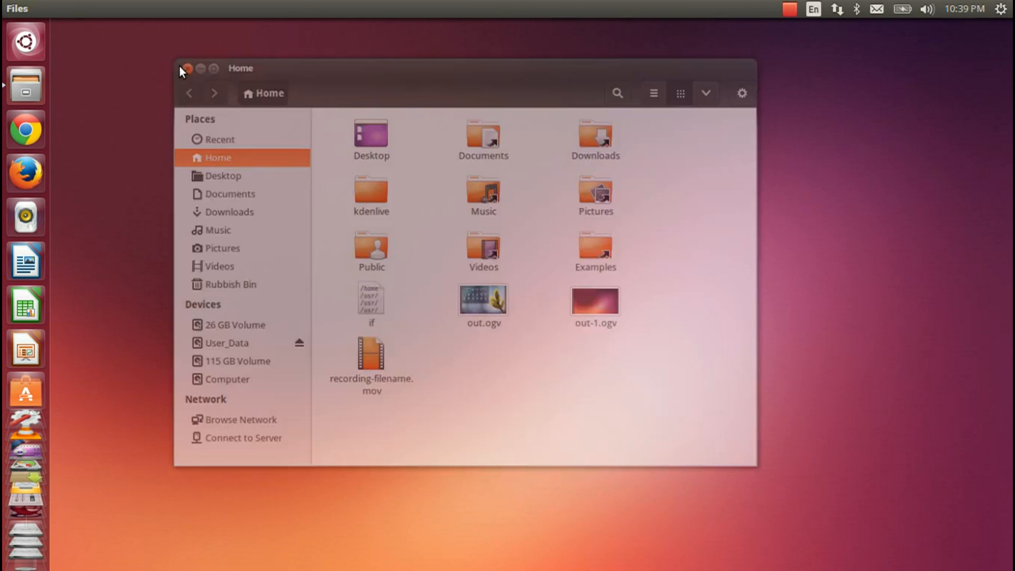
left_click(185, 69)
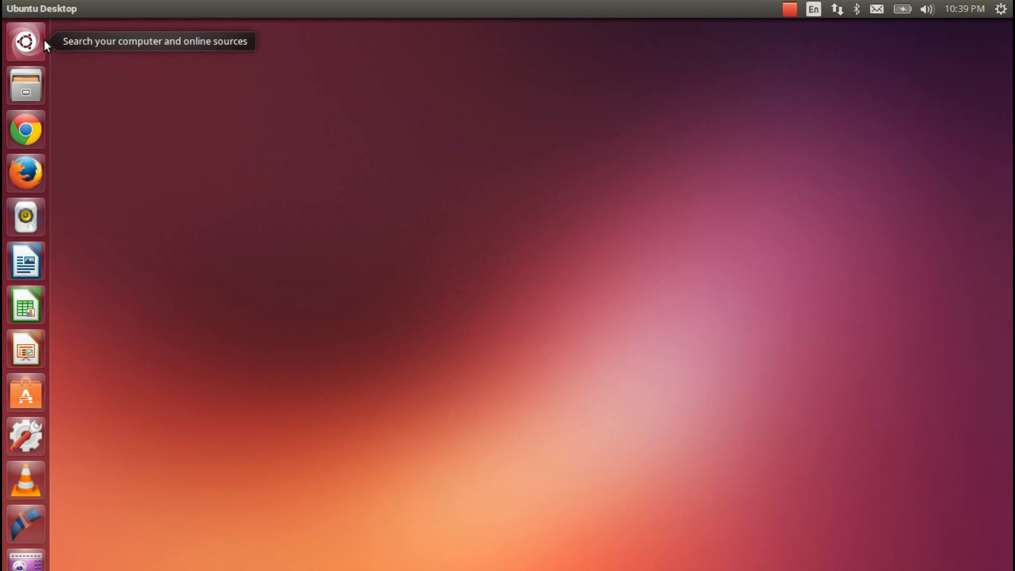
Open the Dash with Filter results expanded and scroll through Categories and Sources.
left_click(25, 40)
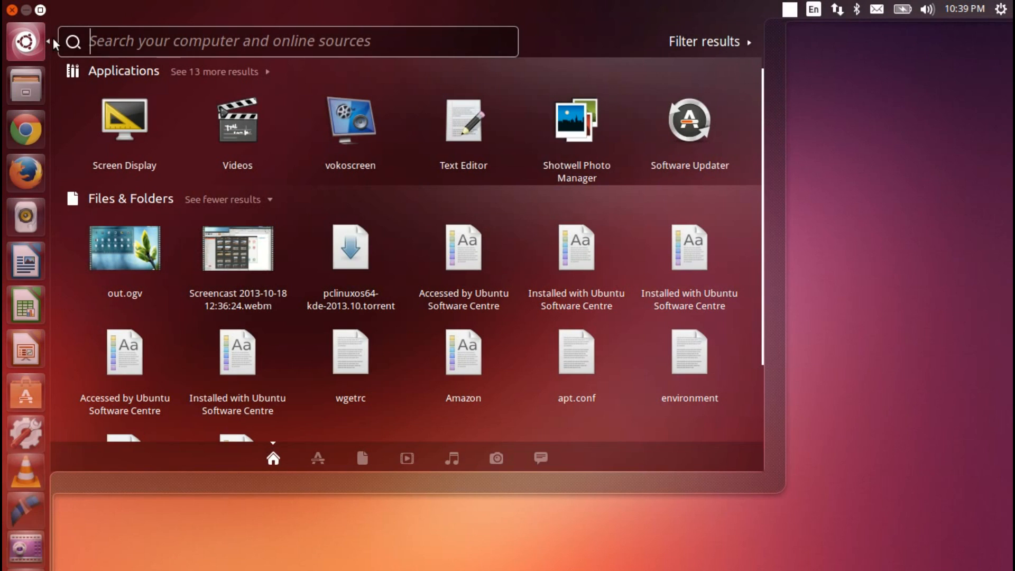
left_click(705, 40)
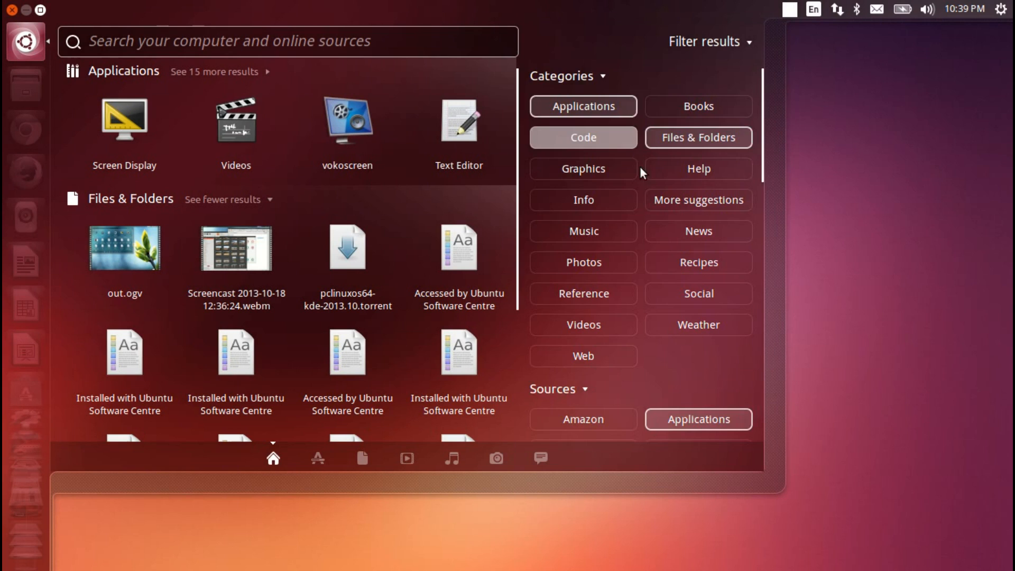
scroll("down", 3)
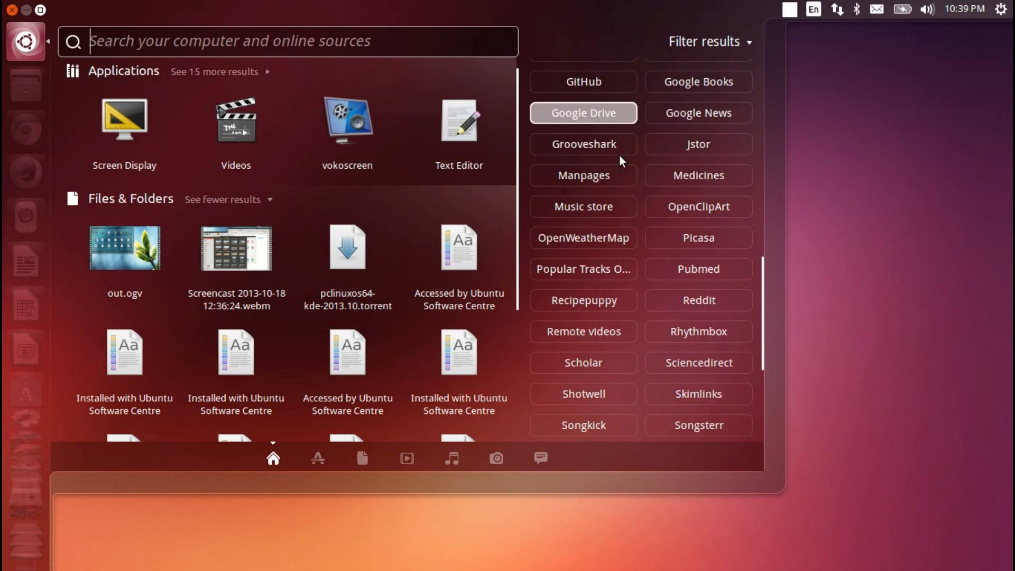
scroll("down", 3)
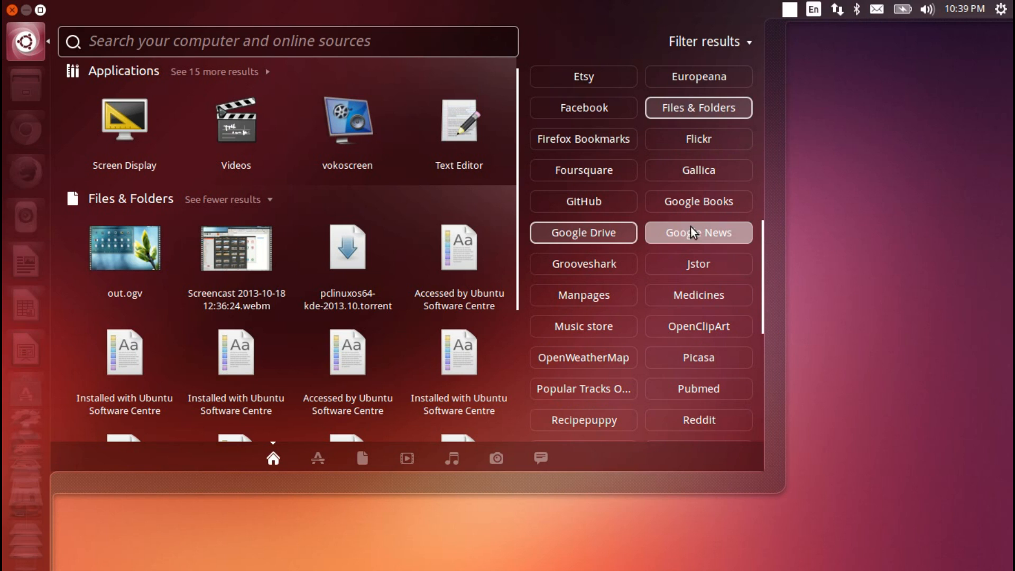
mouse_move(698, 202)
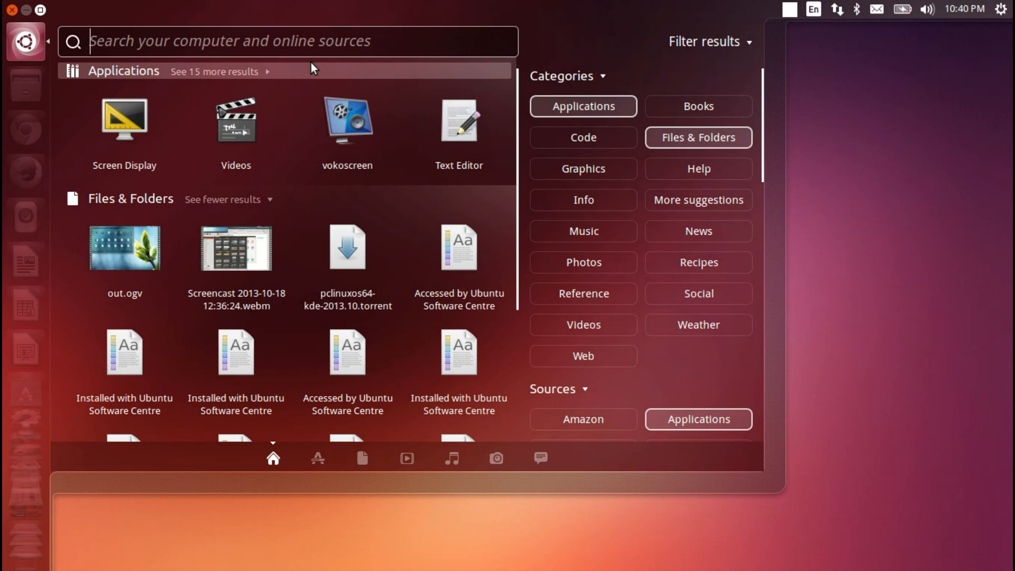
Search the Dash for 'hdd' and scroll through reference, shopping and music results.
type("gd")
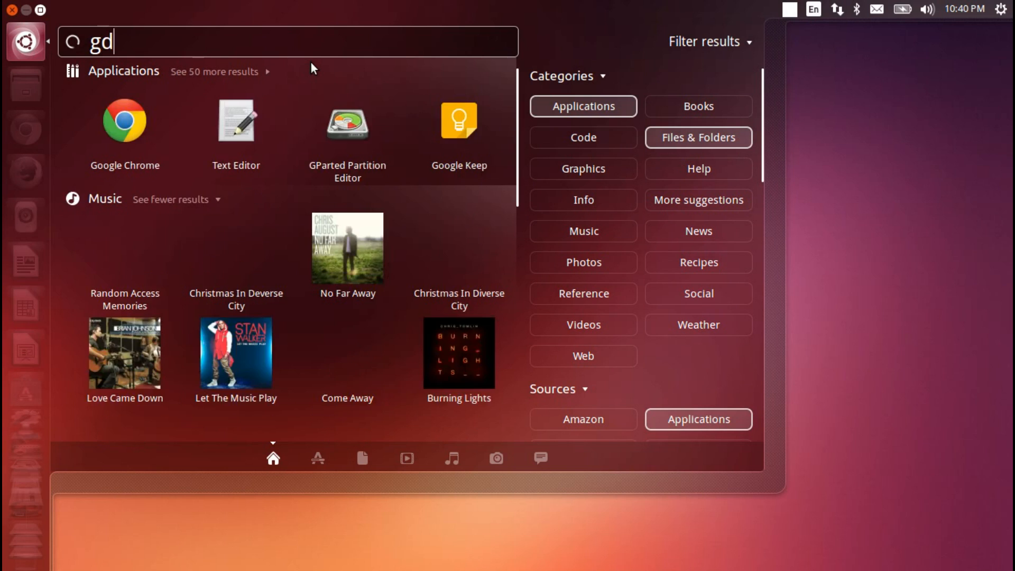
type("hdd")
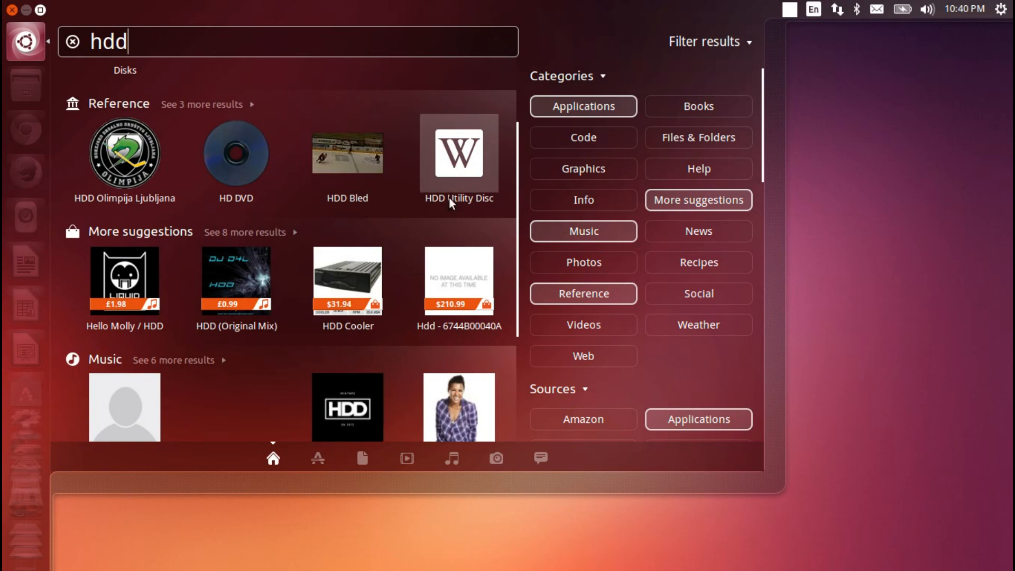
scroll("down", 3)
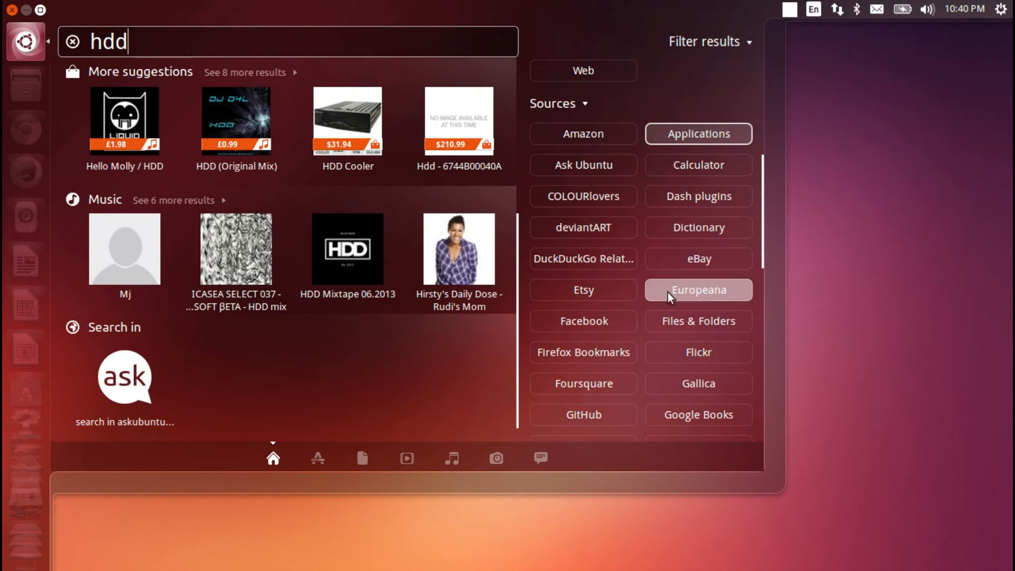
mouse_move(691, 283)
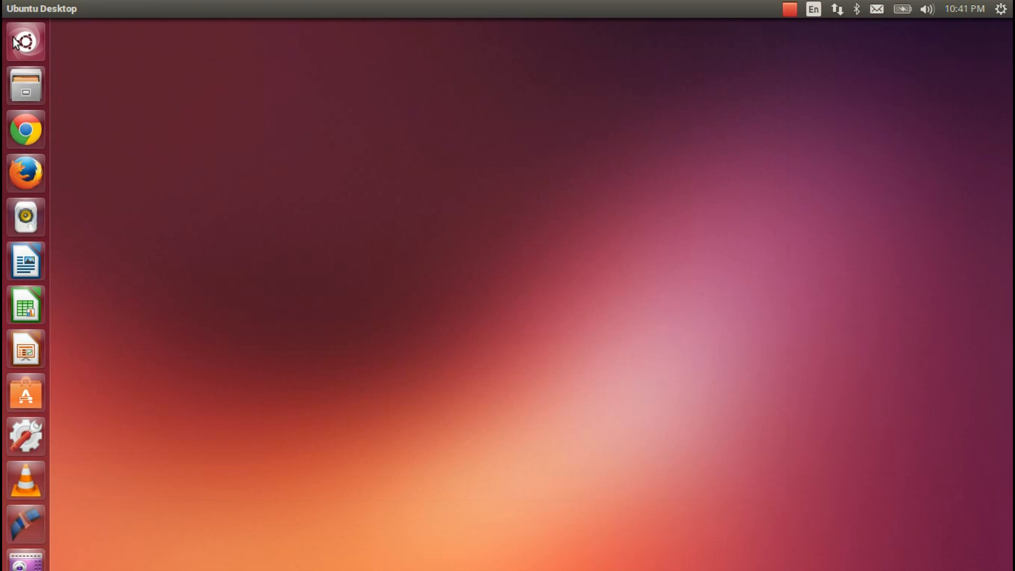
Turn off online Dash search results in Security & Privacy, then test-search 'di'.
scroll("down", 3)
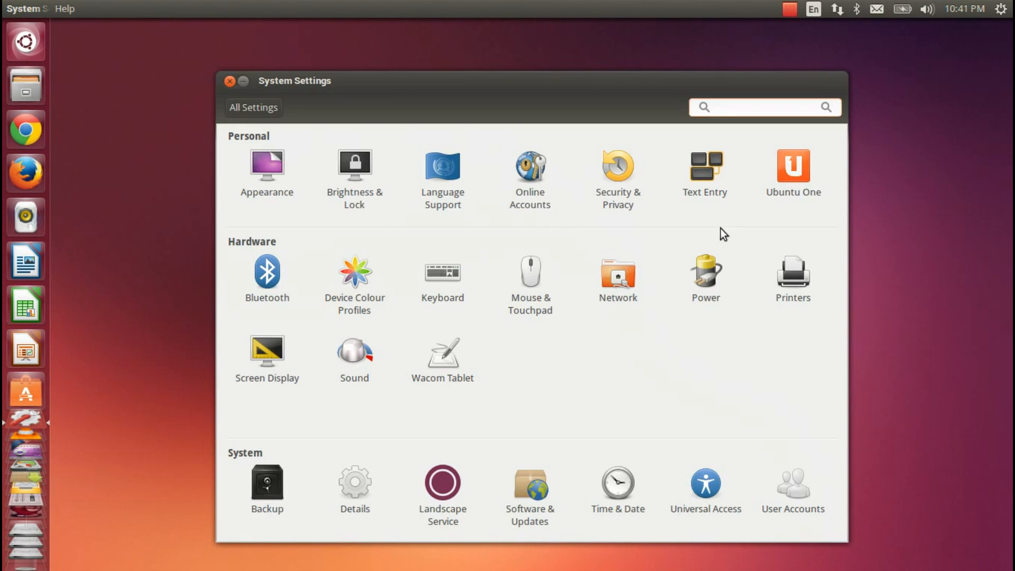
left_click(617, 165)
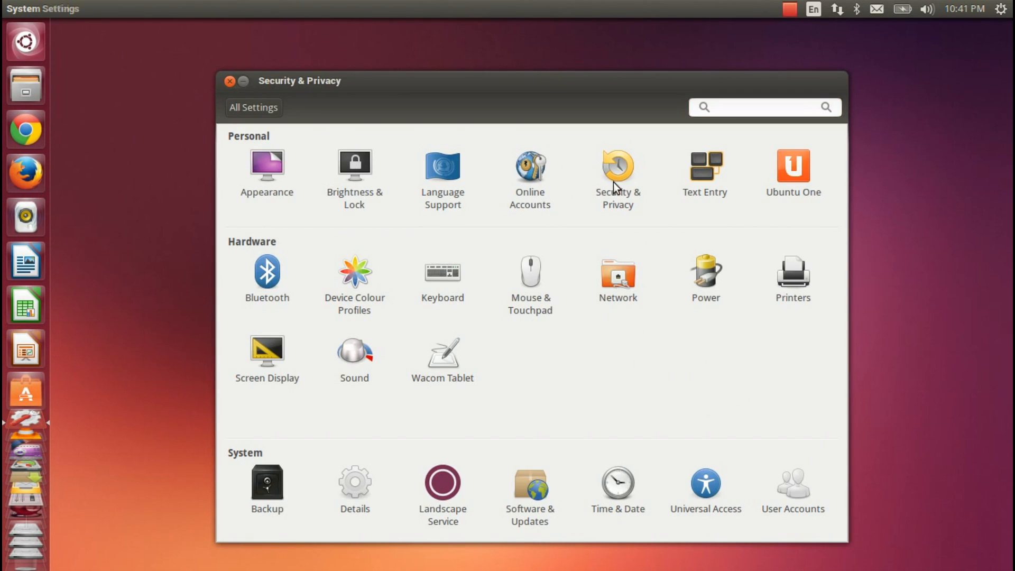
left_click(615, 167)
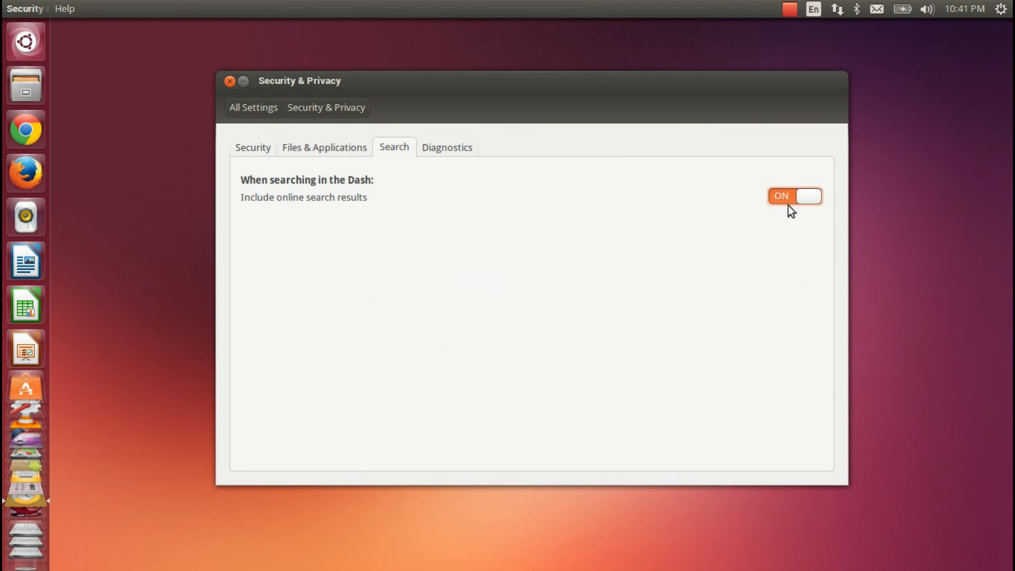
left_click(793, 196)
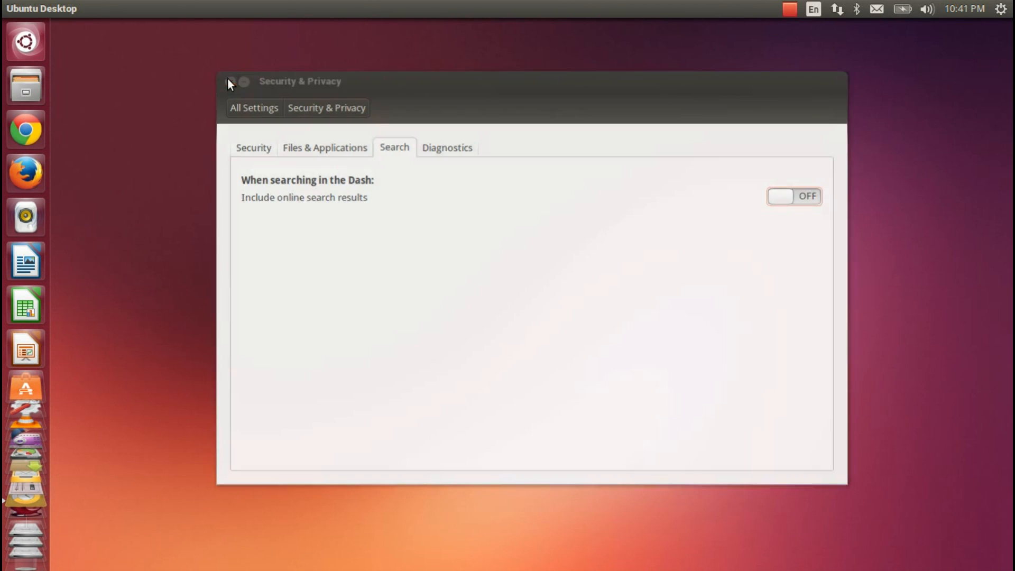
type("di")
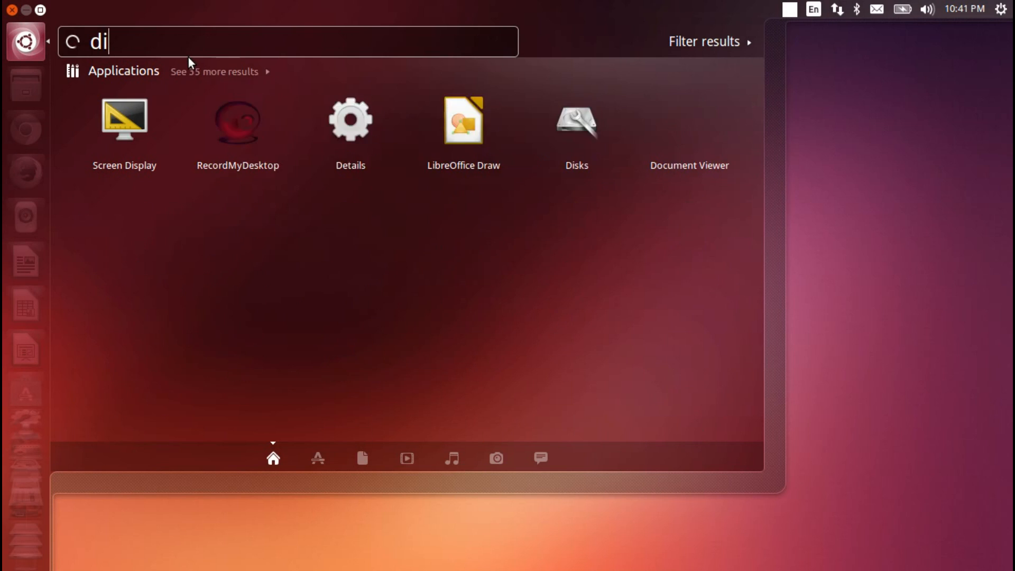
key("Escape")
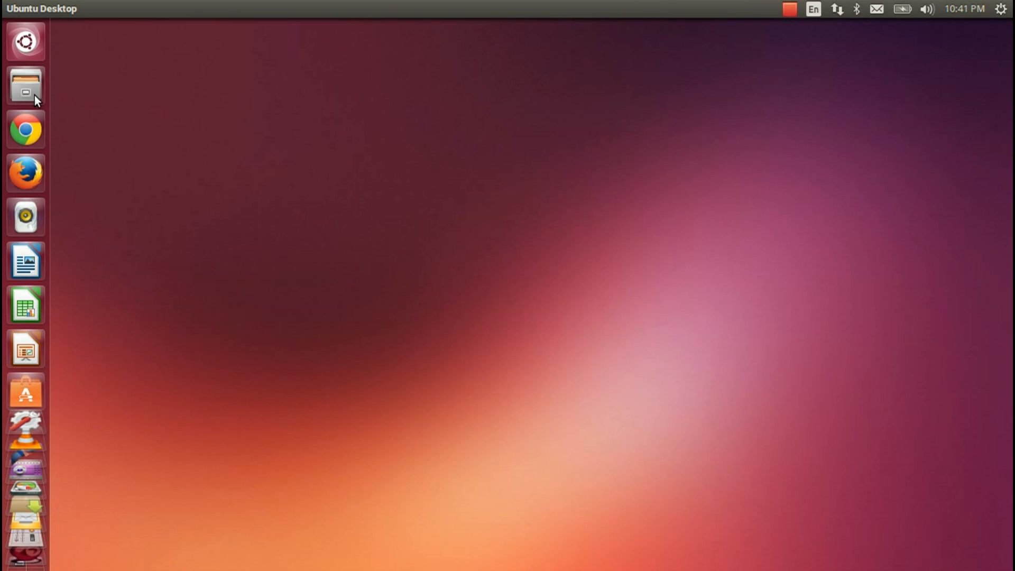
Reopen the Home folder, search the Dash for 'disk', and launch Firefox.
left_click(25, 85)
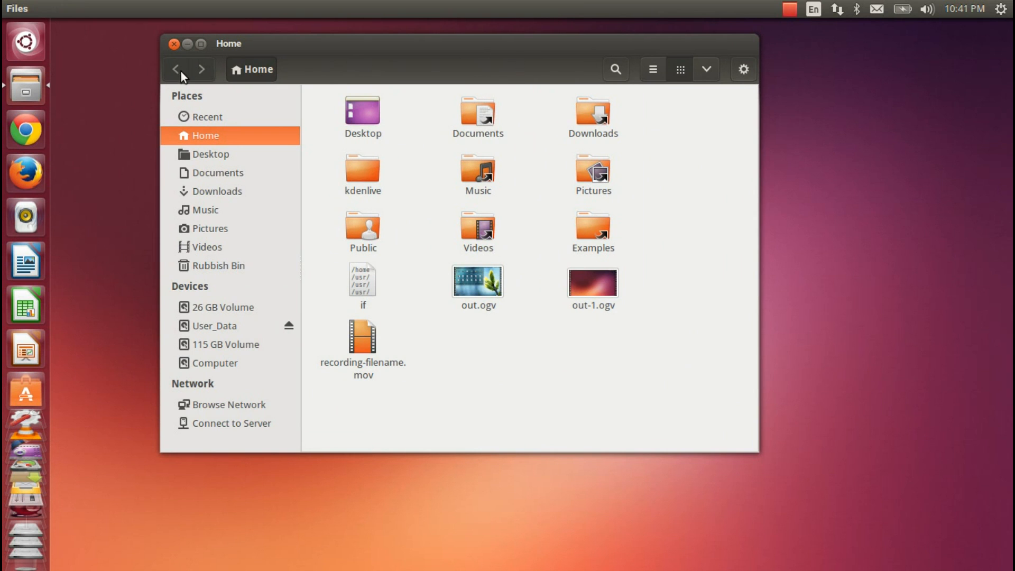
mouse_move(245, 568)
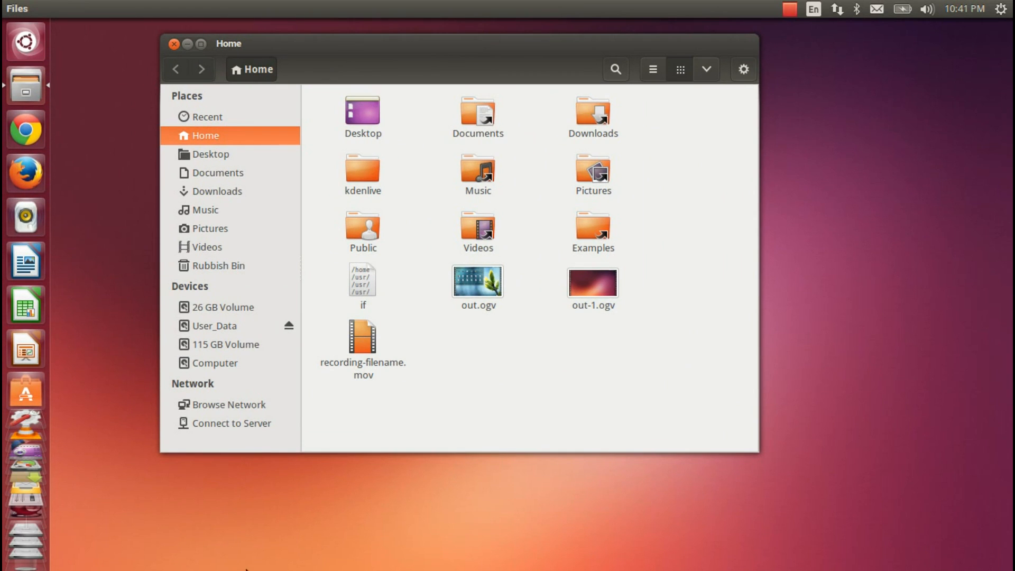
mouse_move(315, 507)
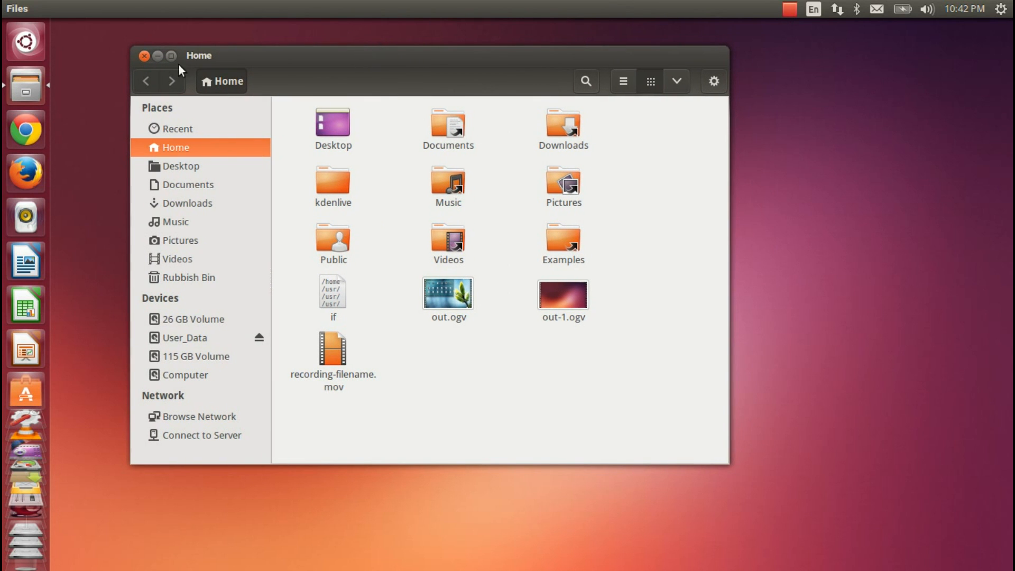
type("disk")
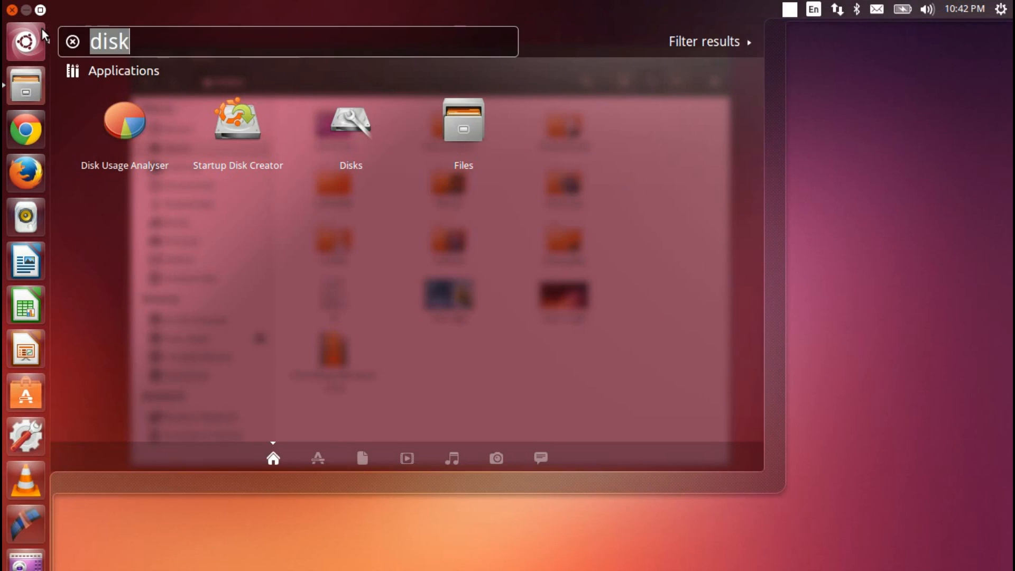
left_click(72, 42)
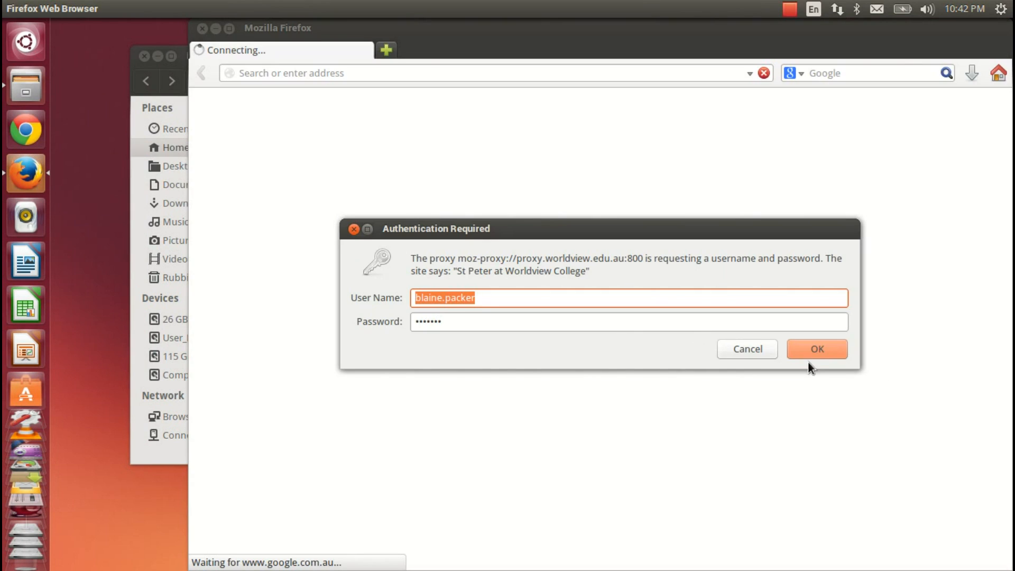
Confirm the proxy sign-in so Google loads, then launch Rhythmbox.
left_click(816, 349)
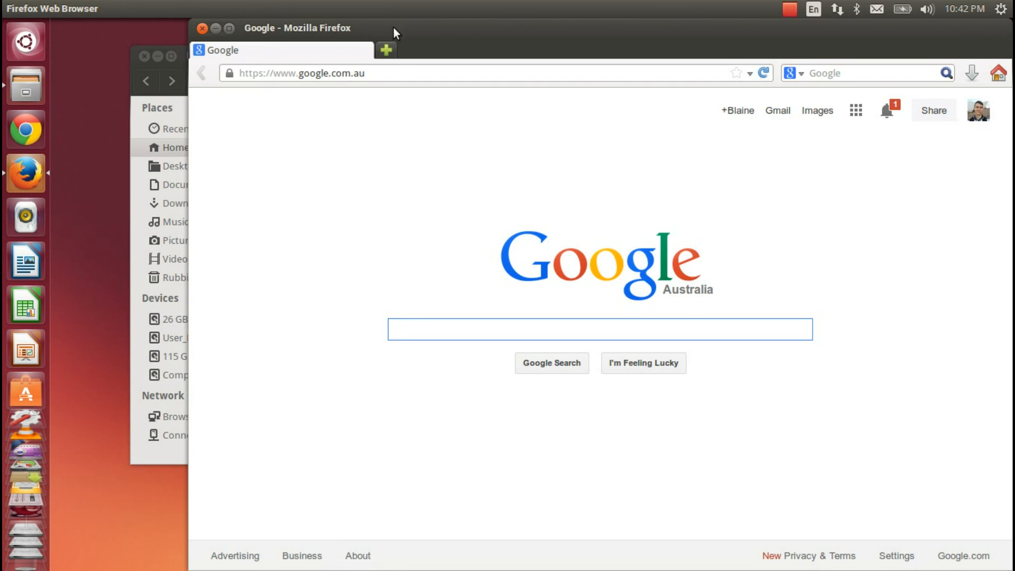
left_click(598, 329)
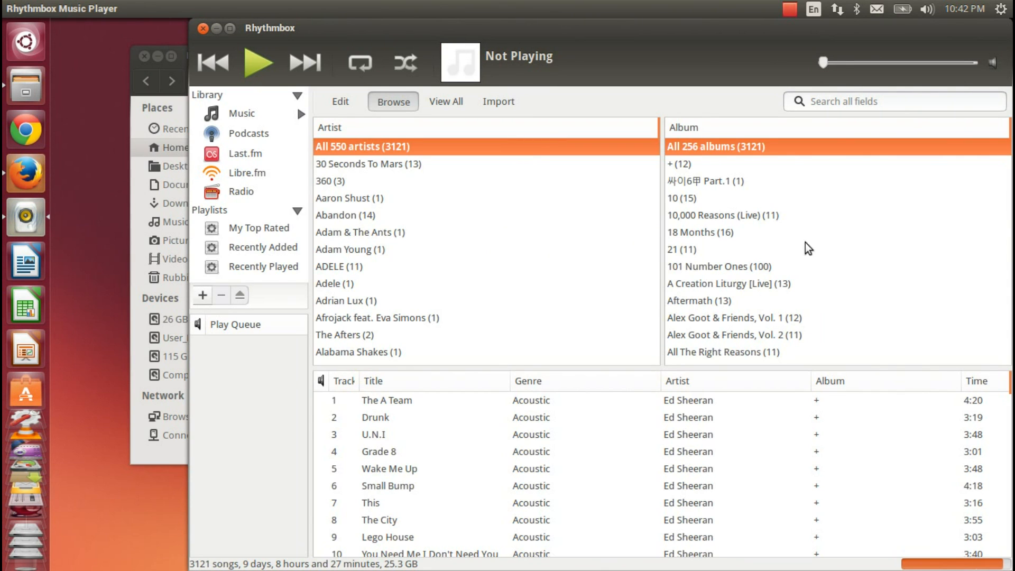
mouse_move(606, 304)
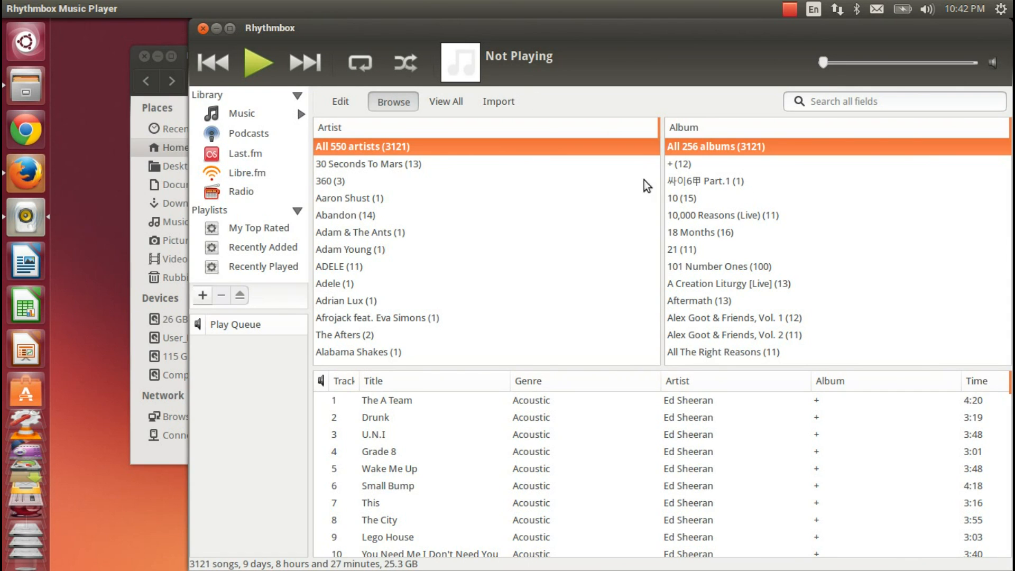
mouse_move(194, 40)
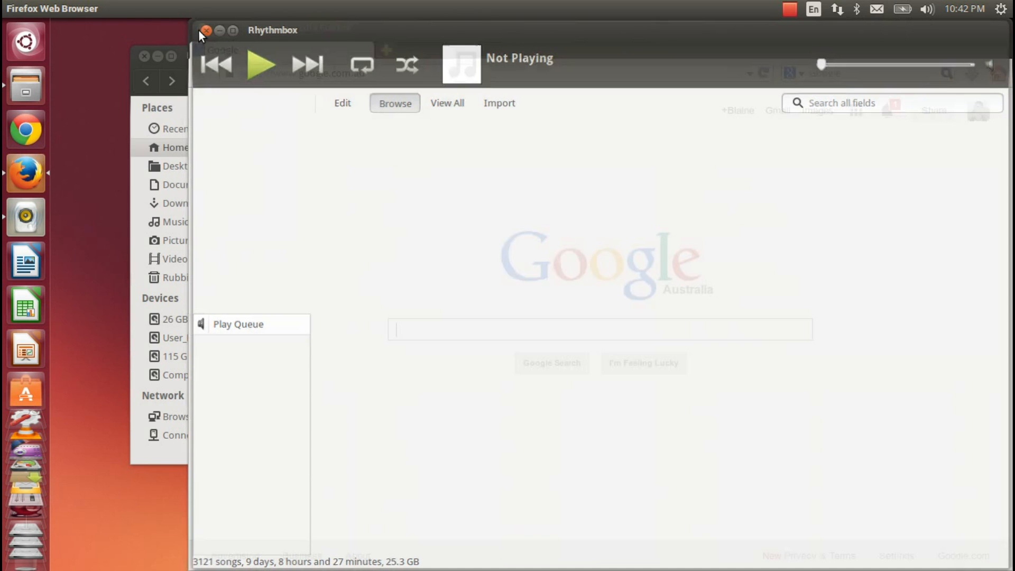
Open the Workspace Switcher to view the four workspaces.
left_click(206, 31)
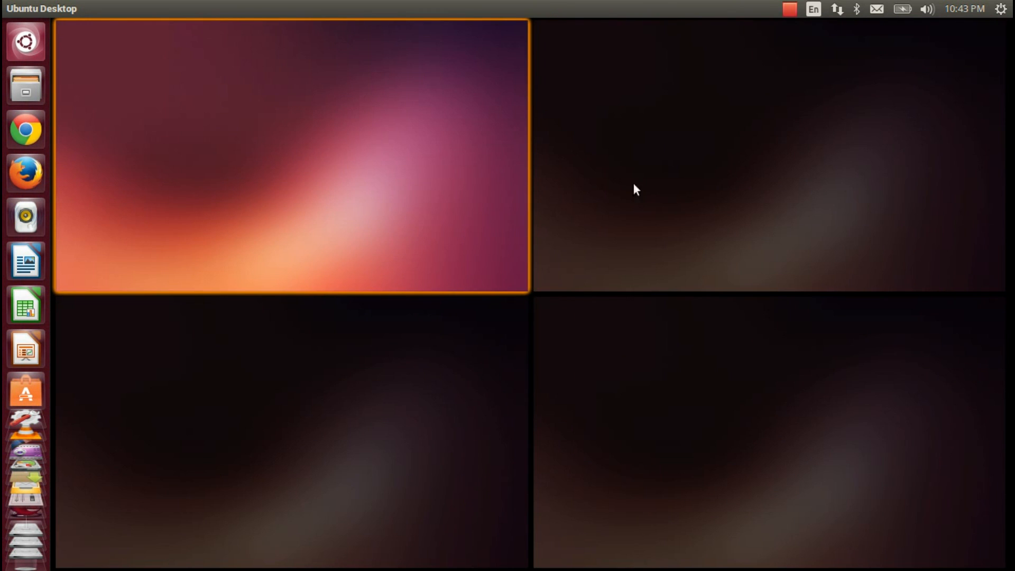
mouse_move(663, 121)
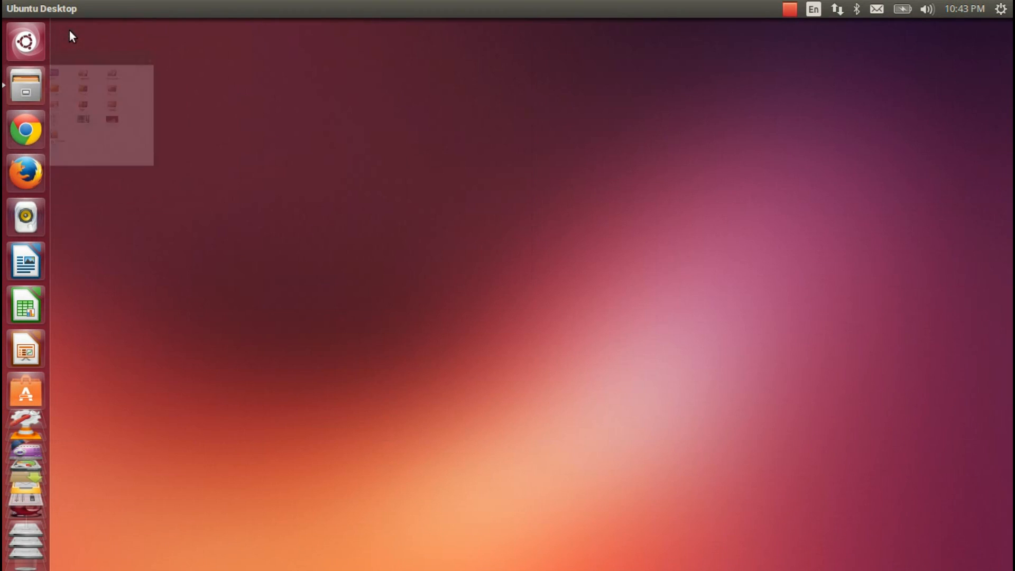
Open and close the Home folder window, then open the Dash Applications overview.
left_click(25, 84)
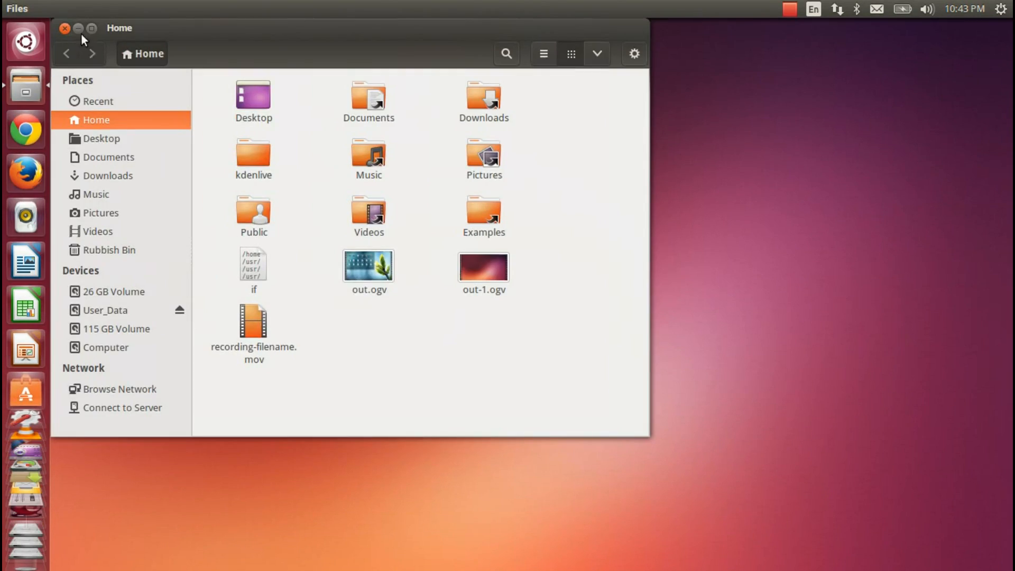
left_click(64, 28)
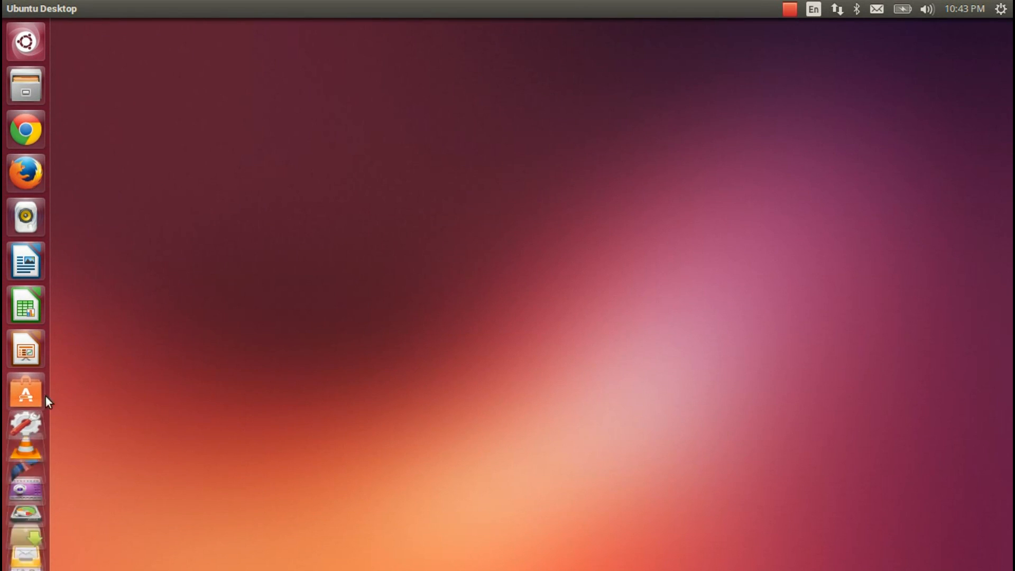
left_click(25, 426)
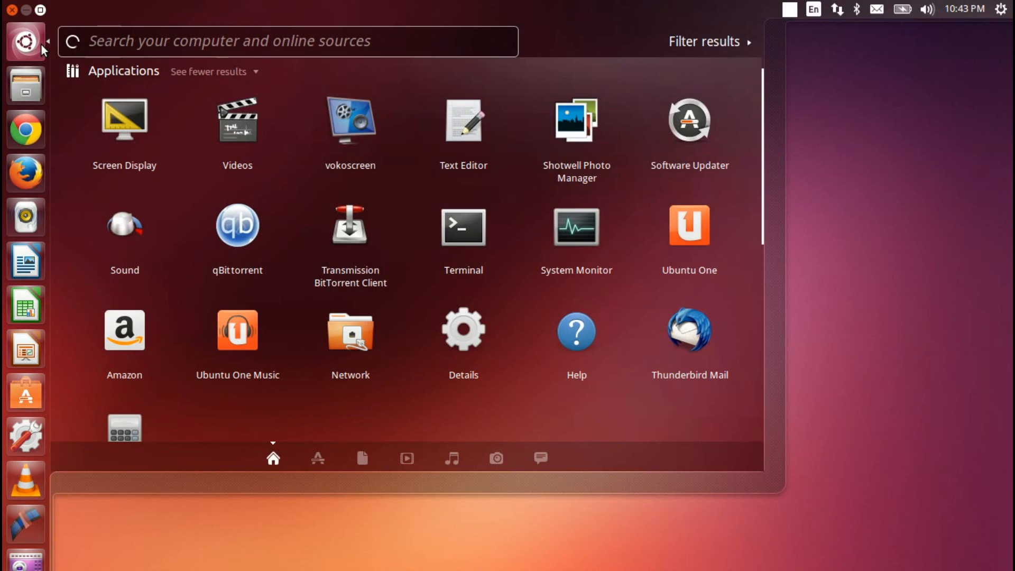
Launch LibreOffice Writer via a 'libre' Dash search, then open a 'vido' search result.
type("libre")
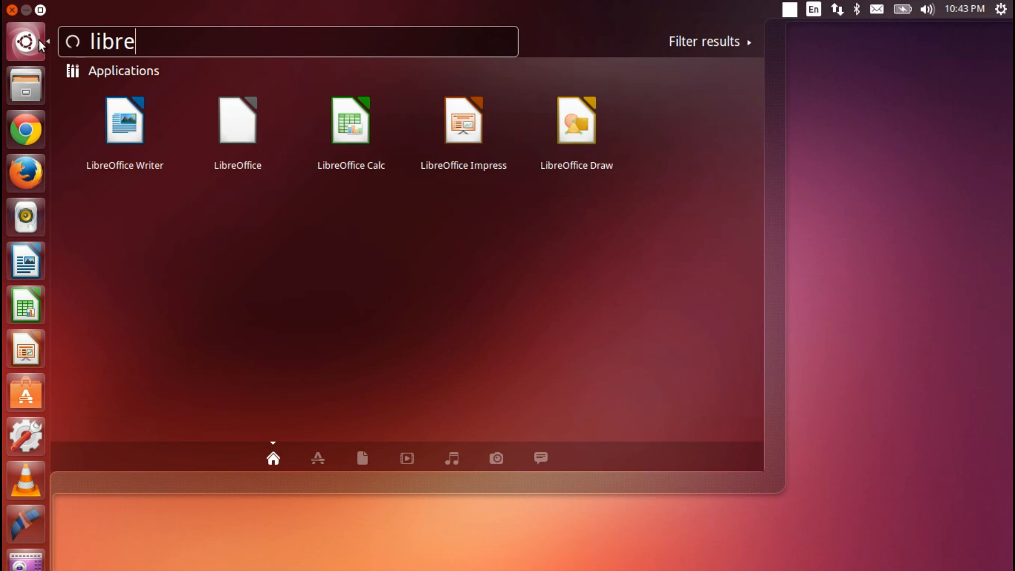
left_click(237, 120)
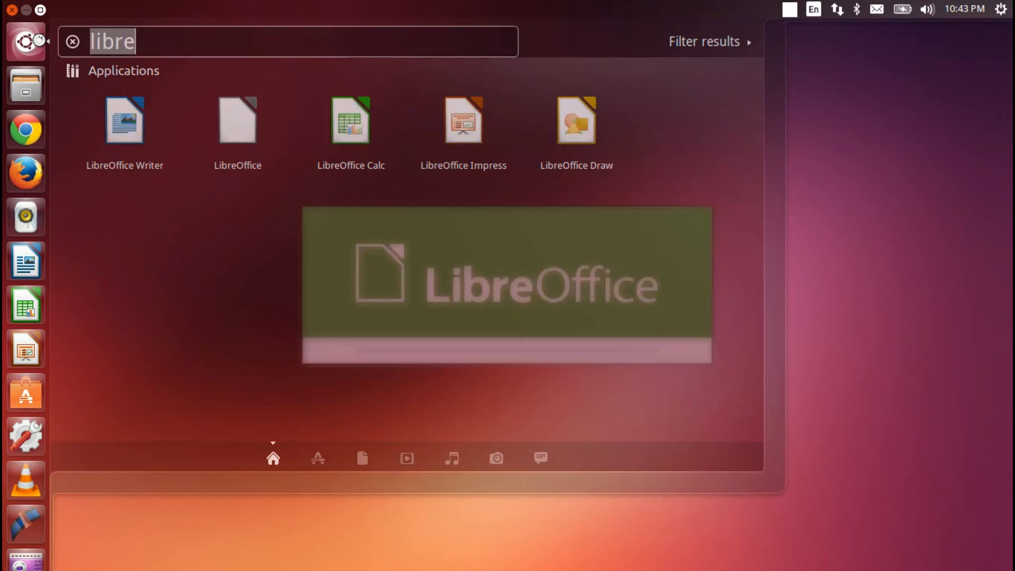
type("vido")
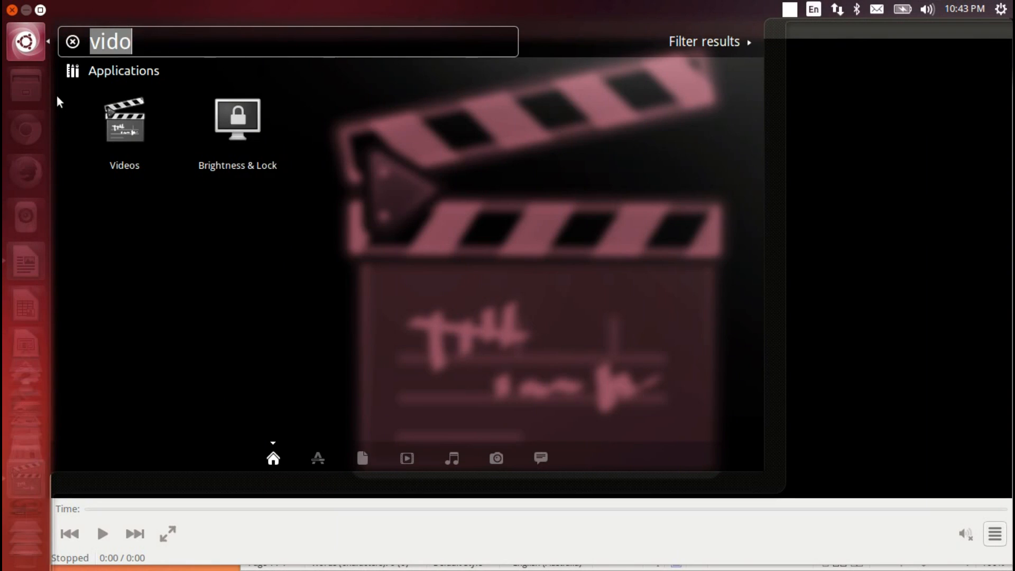
left_click(124, 119)
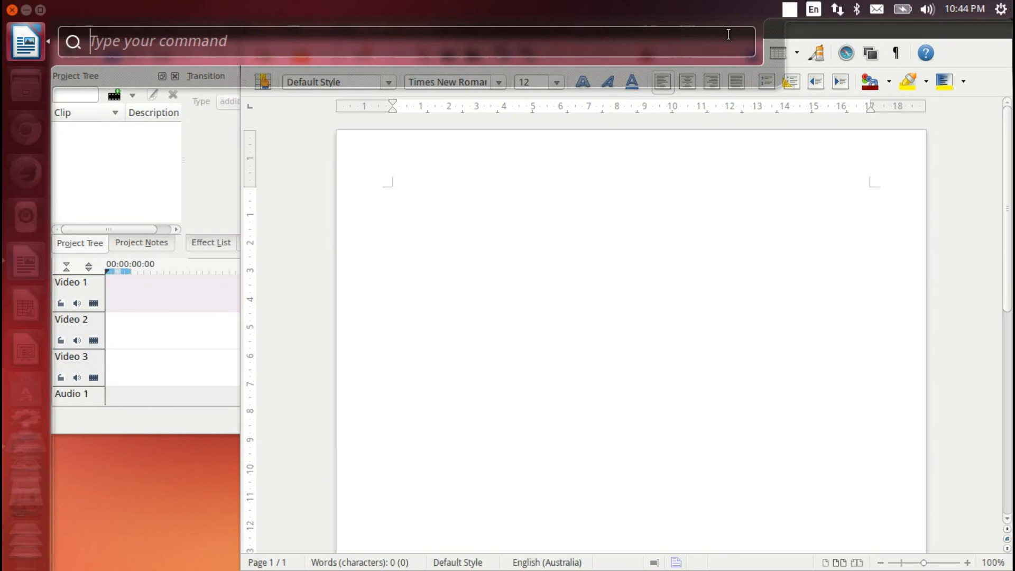
Type 'word' in the HUD and close the Kdenlive window.
type("word")
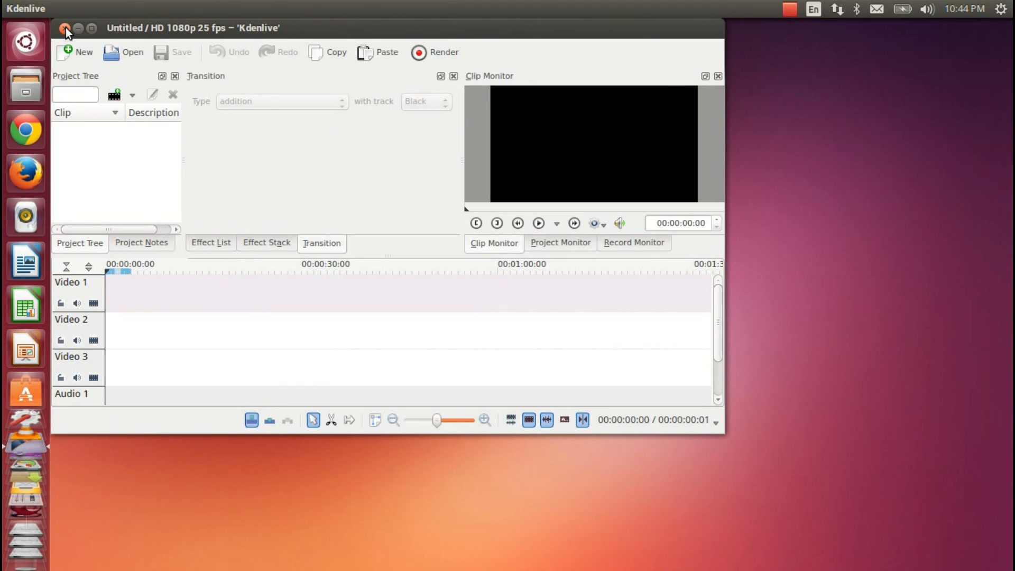
left_click(65, 28)
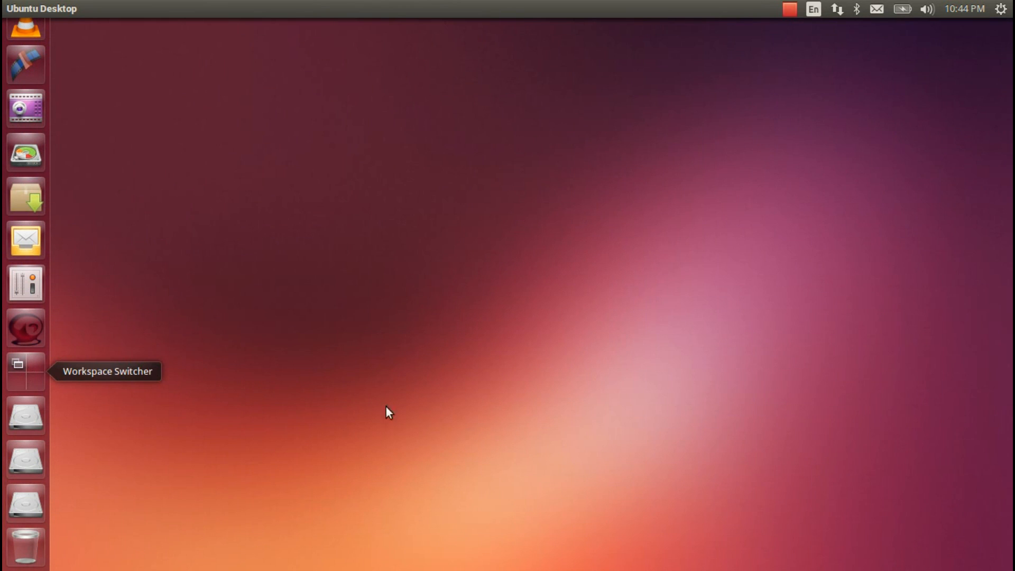
mouse_move(9, 285)
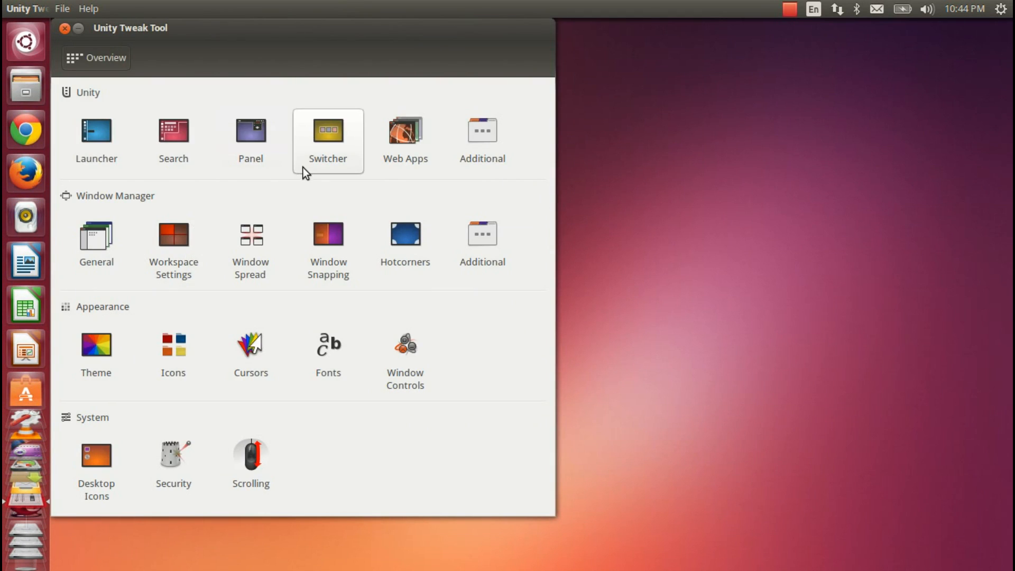
mouse_move(55, 120)
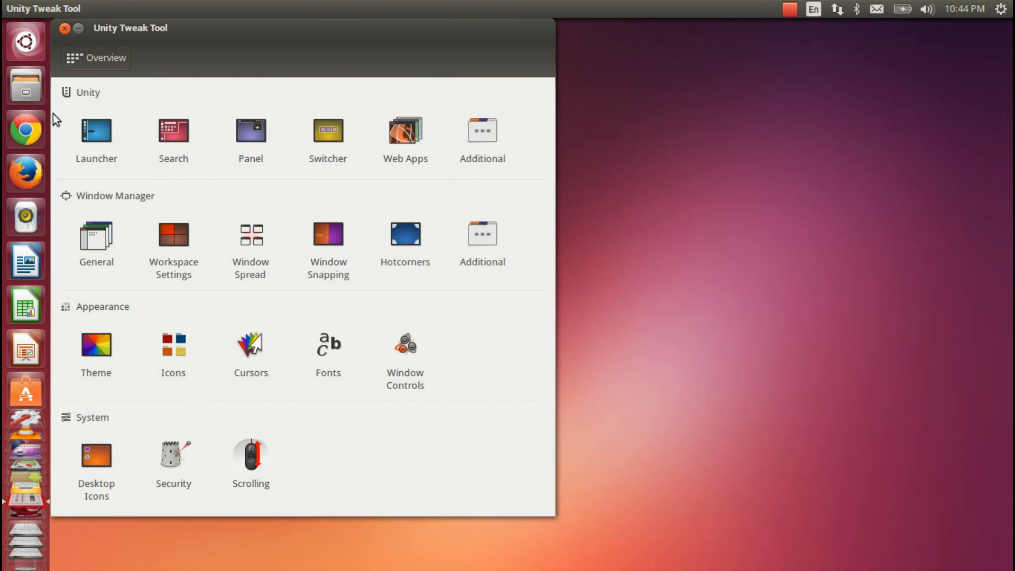
mouse_move(65, 29)
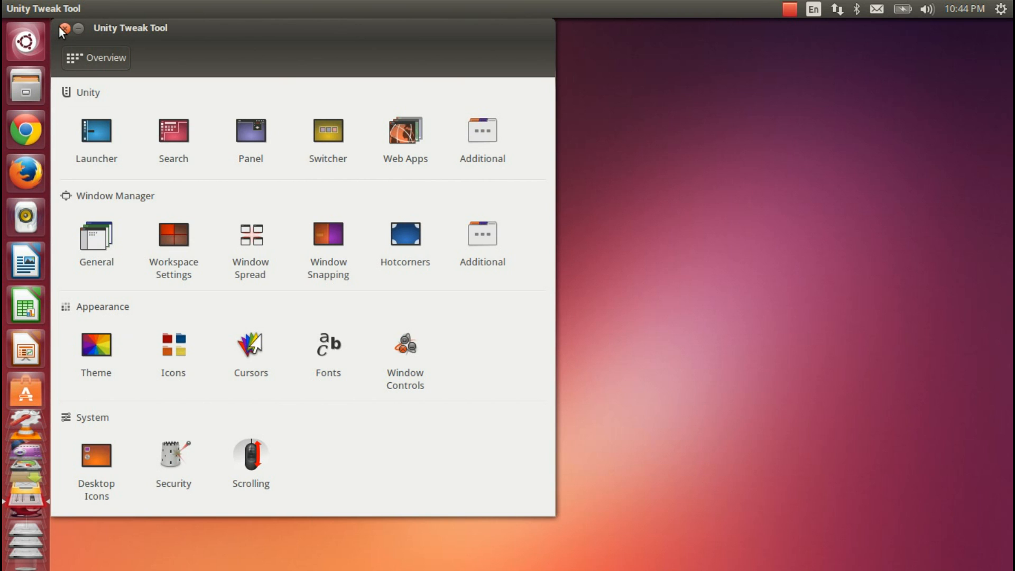
Close Unity Tweak Tool after reviewing its Overview page.
left_click(63, 30)
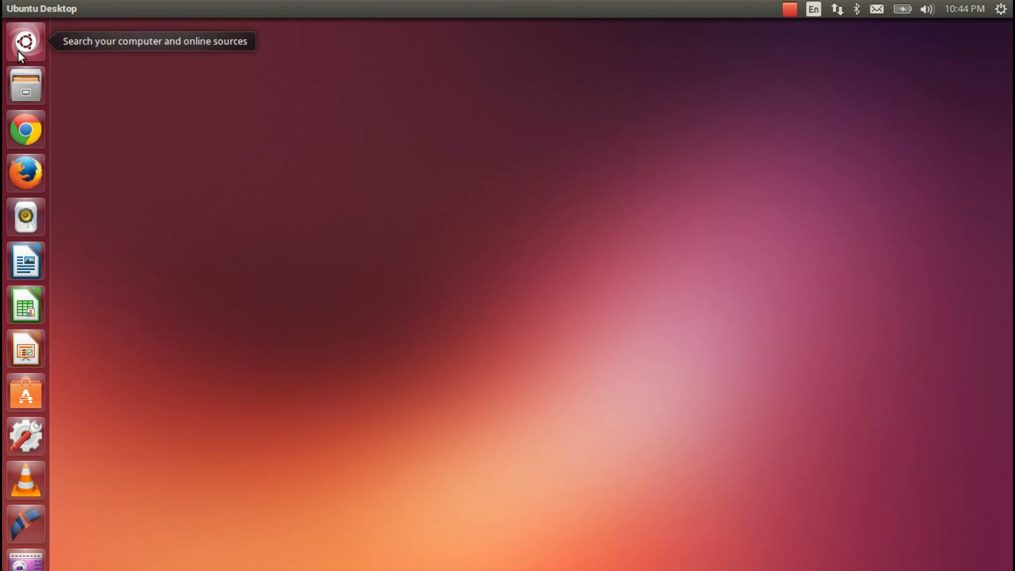
Find Online Accounts via the Dash query 'online' and add a Google account.
type("online")
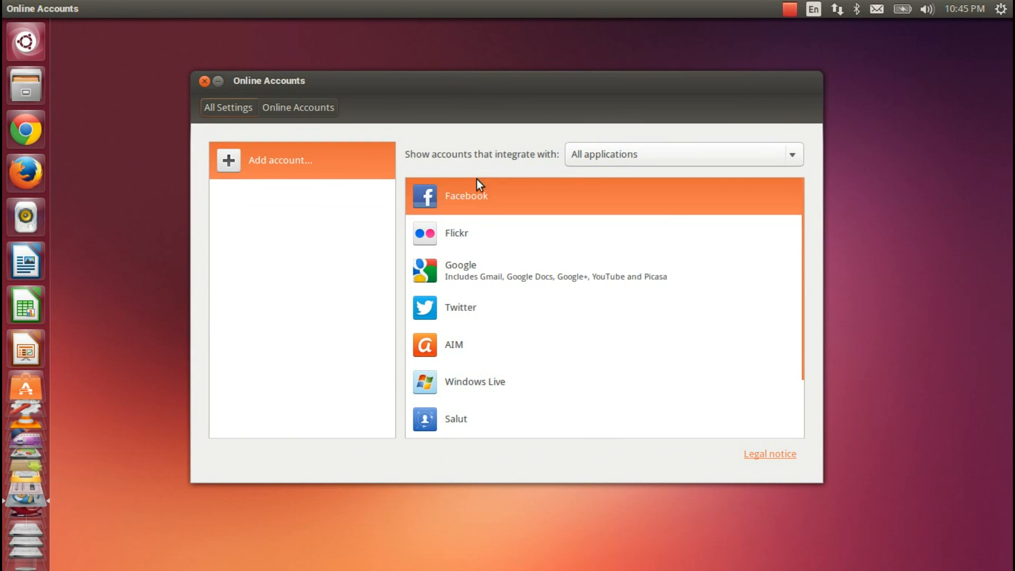
mouse_move(499, 382)
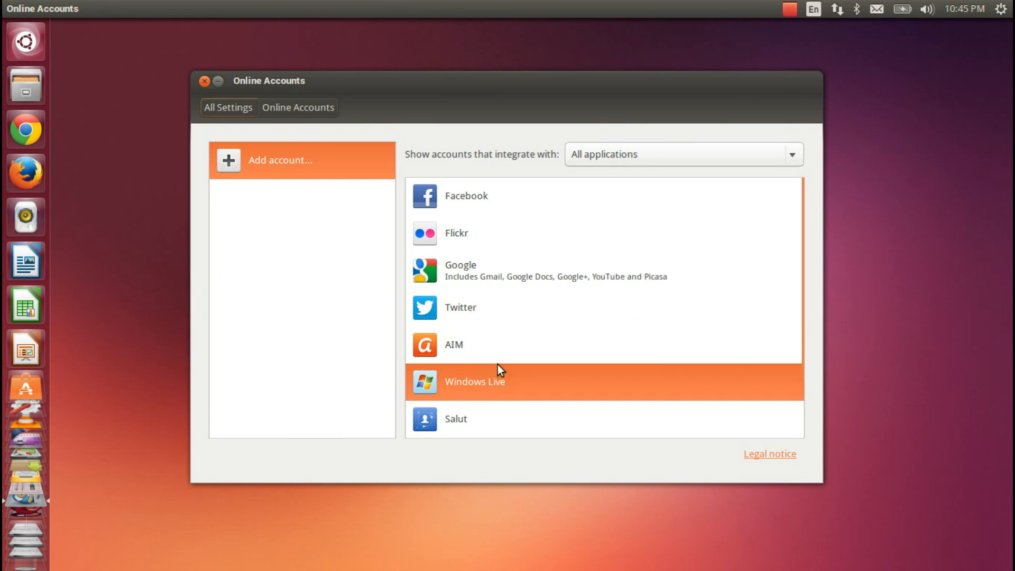
mouse_move(482, 233)
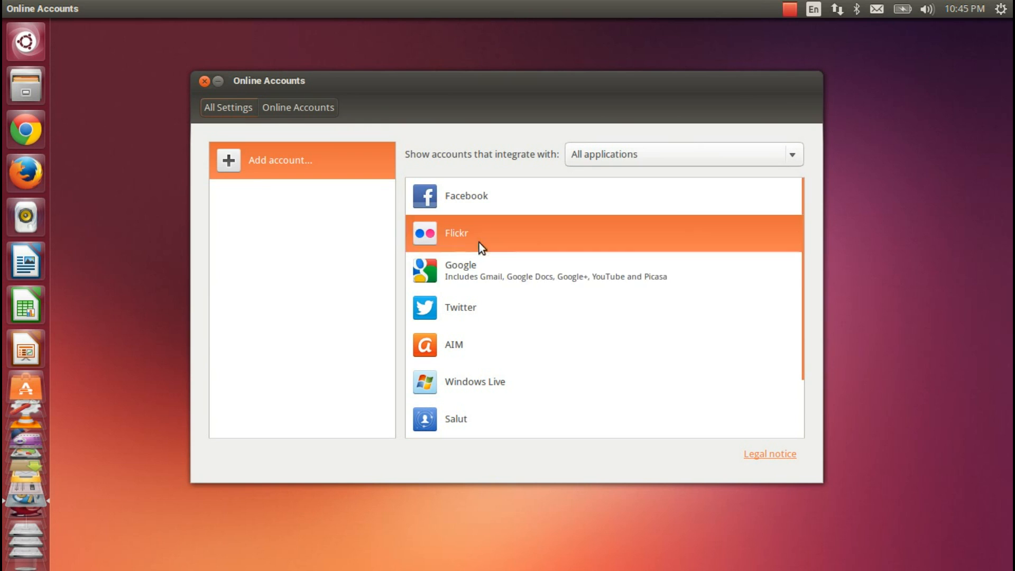
mouse_move(489, 283)
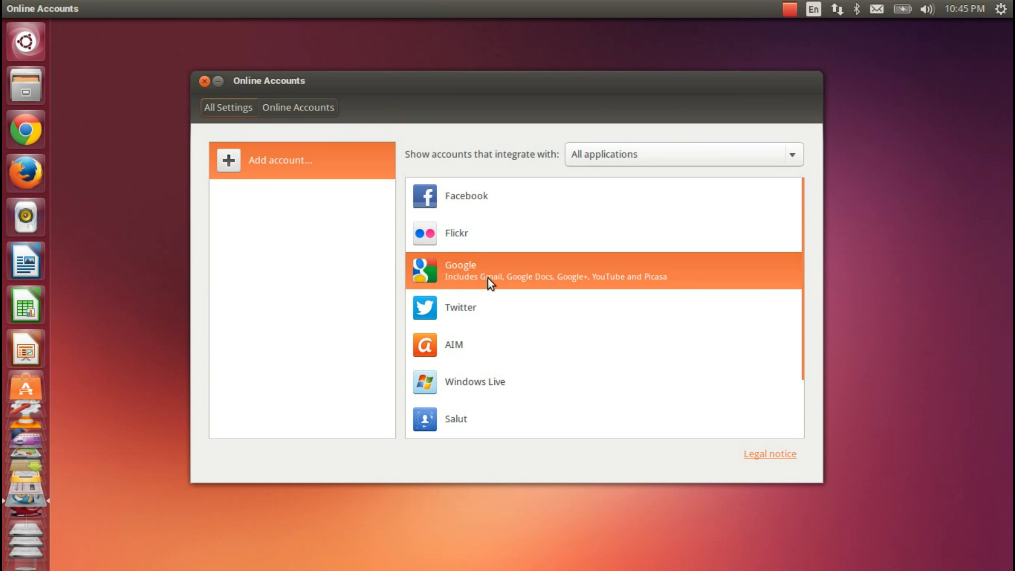
left_click(459, 270)
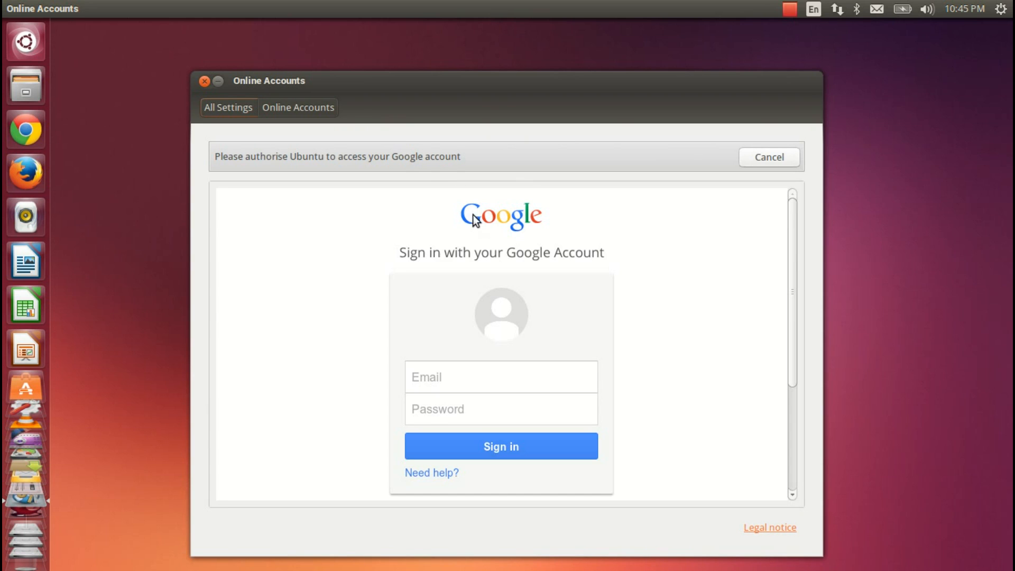
mouse_move(521, 330)
type("ubunt")
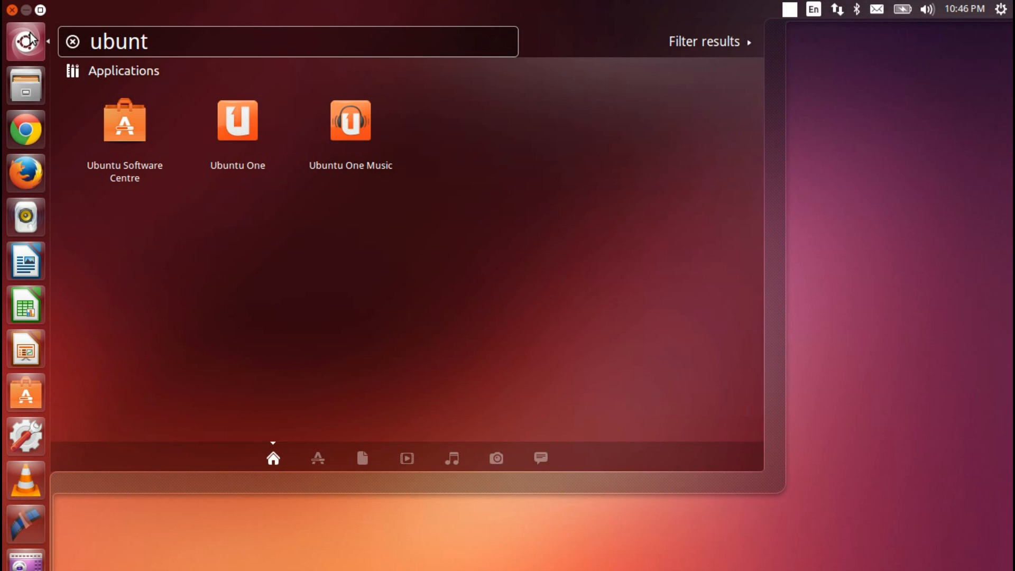
Launch Ubuntu Software Centre from a Dash search, reaching its All Software page.
type("u")
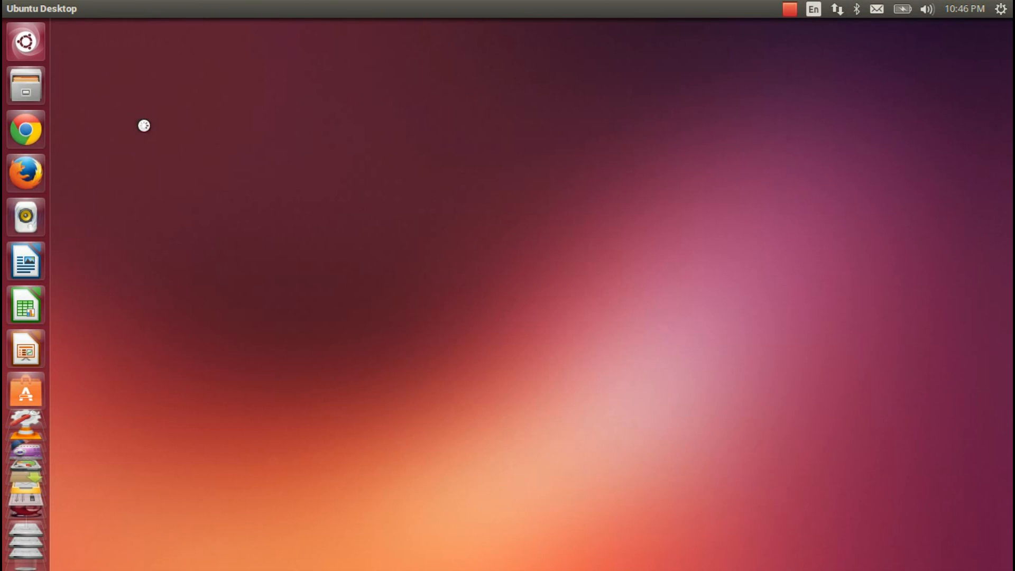
mouse_move(435, 210)
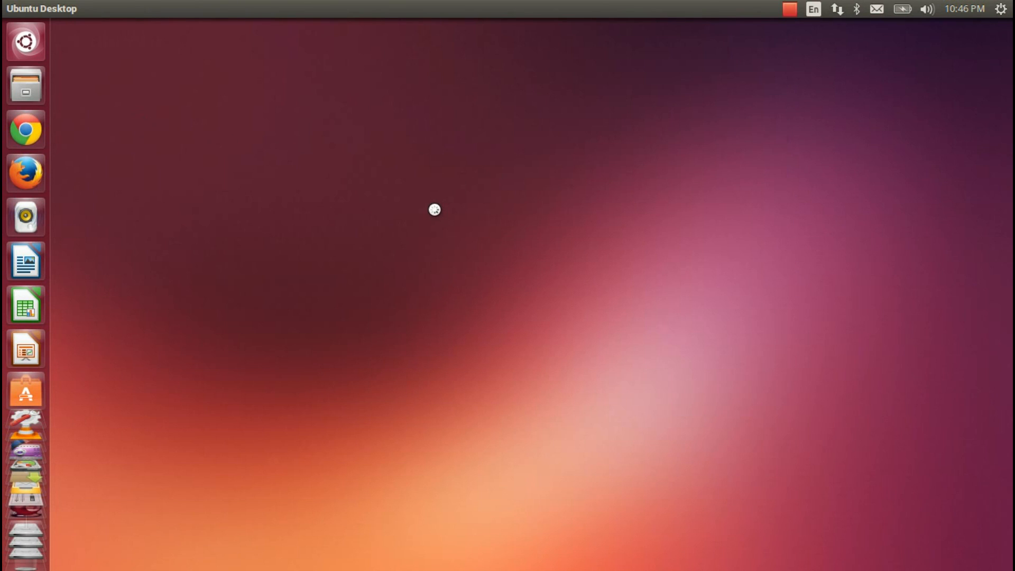
left_click(25, 390)
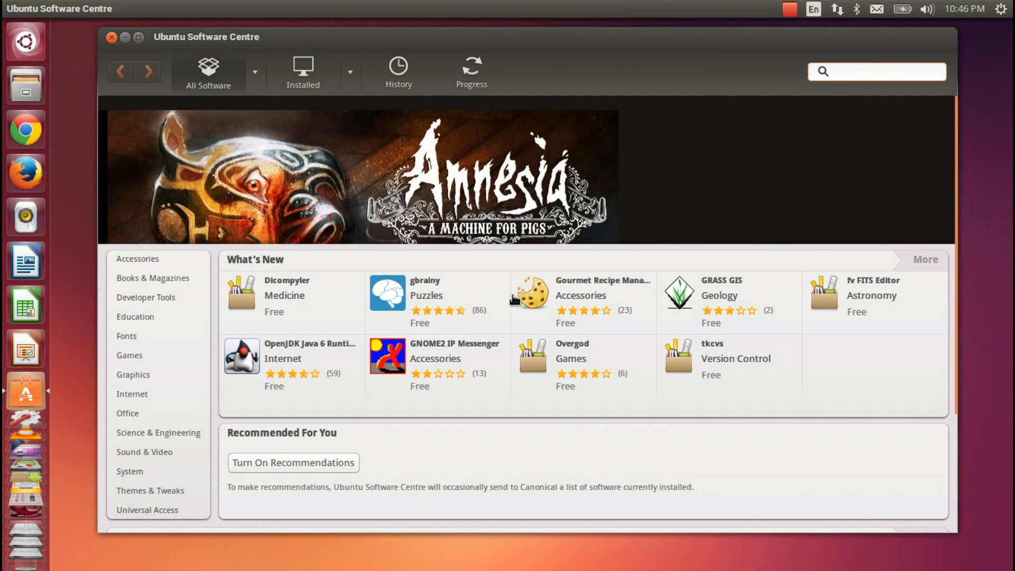
mouse_move(324, 335)
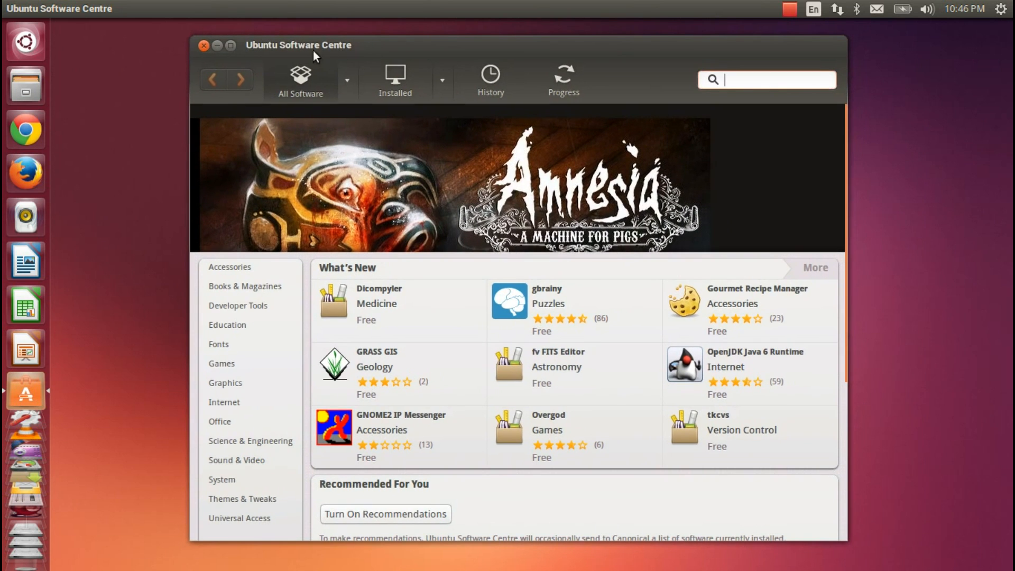
Reopen the Dash, clear the query, and expand then collapse the 14 extra application results.
left_click(26, 41)
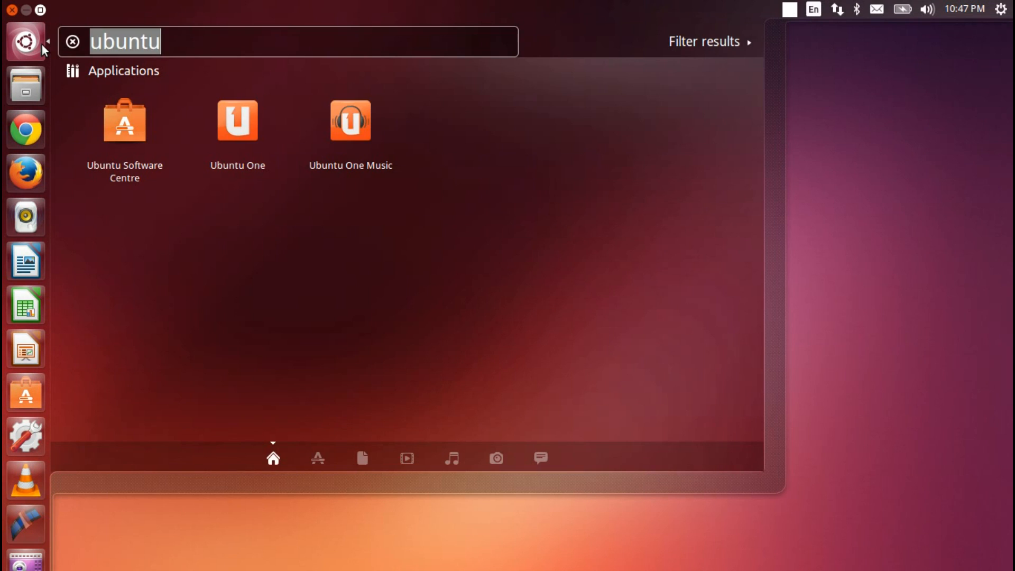
left_click(72, 42)
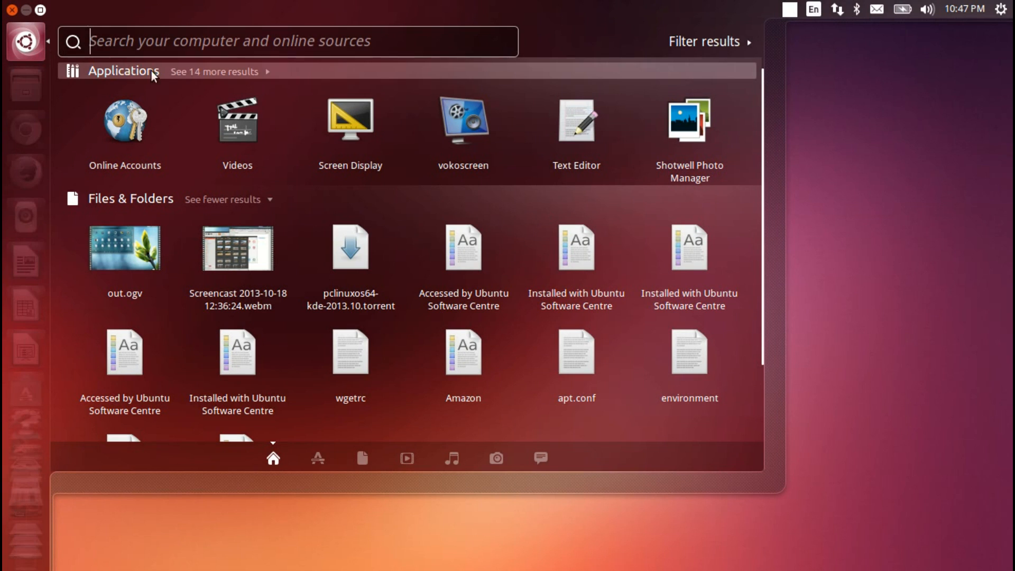
left_click(214, 72)
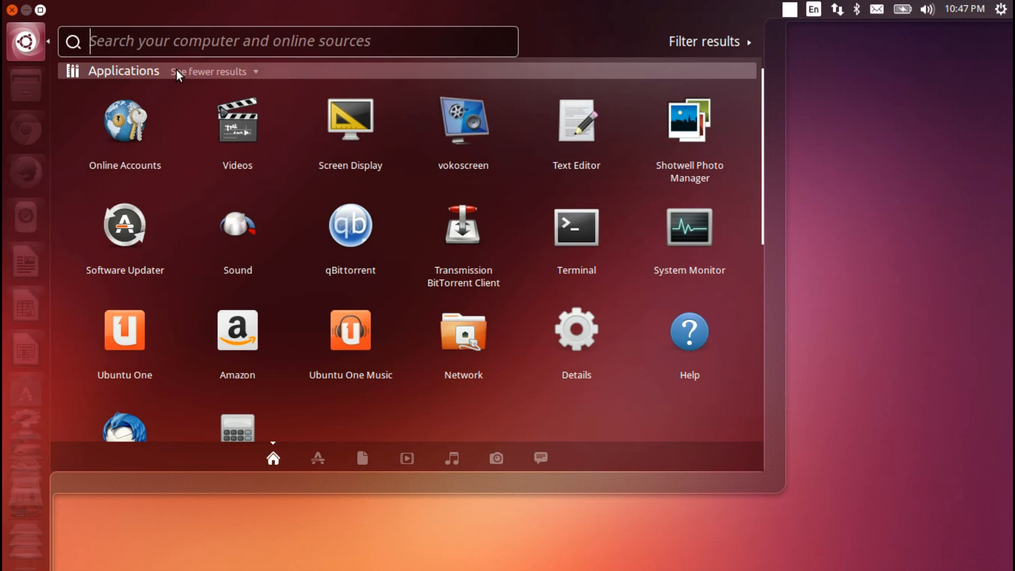
left_click(208, 71)
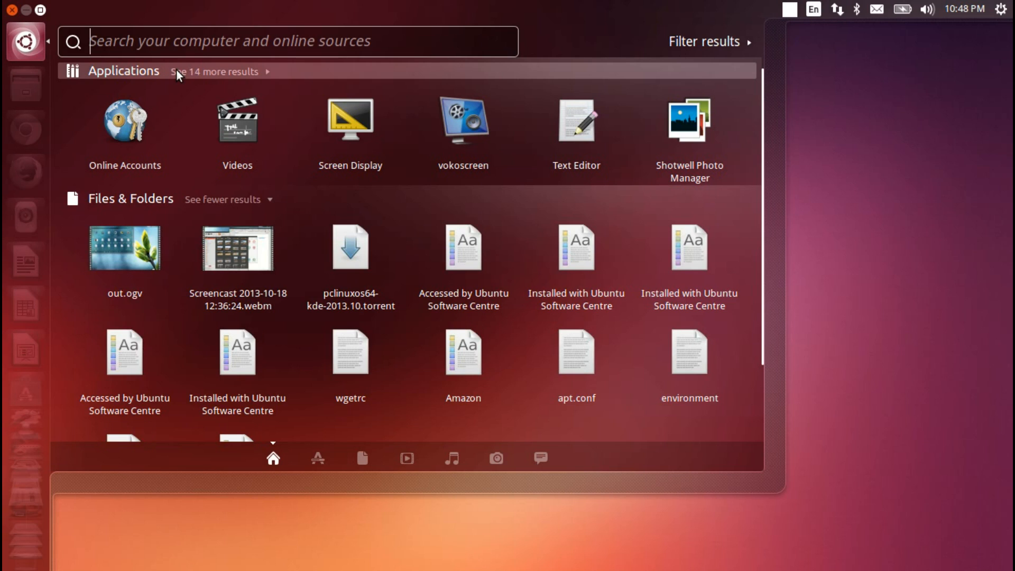
mouse_move(291, 90)
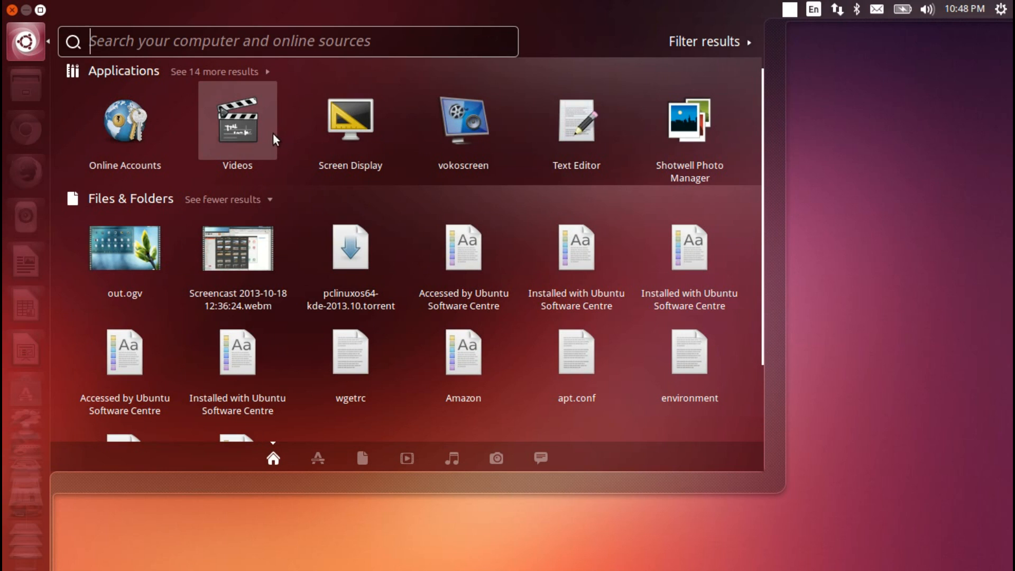
mouse_move(125, 122)
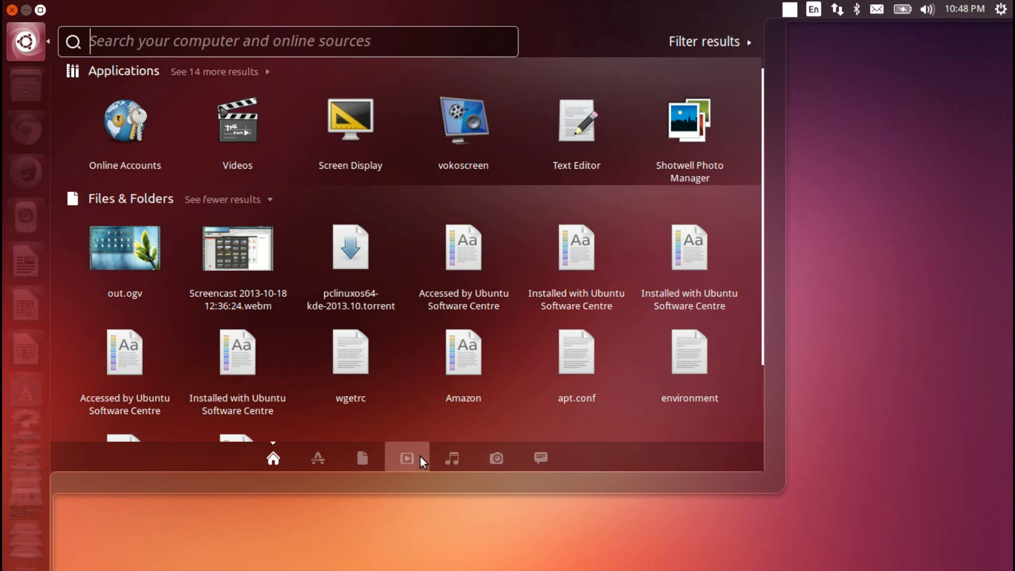
Switch the Dash to the music lens to show the album grid.
left_click(451, 458)
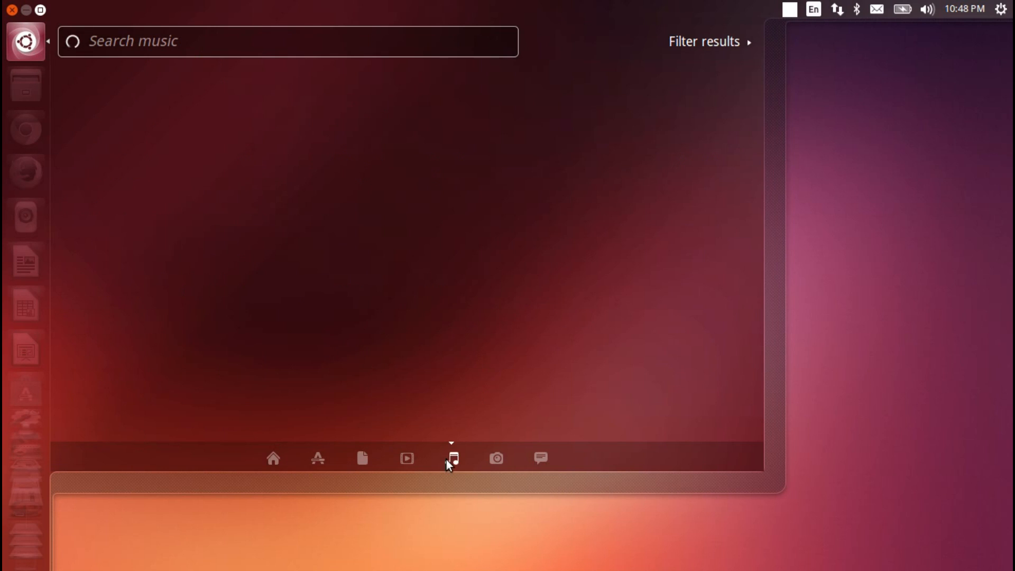
left_click(451, 459)
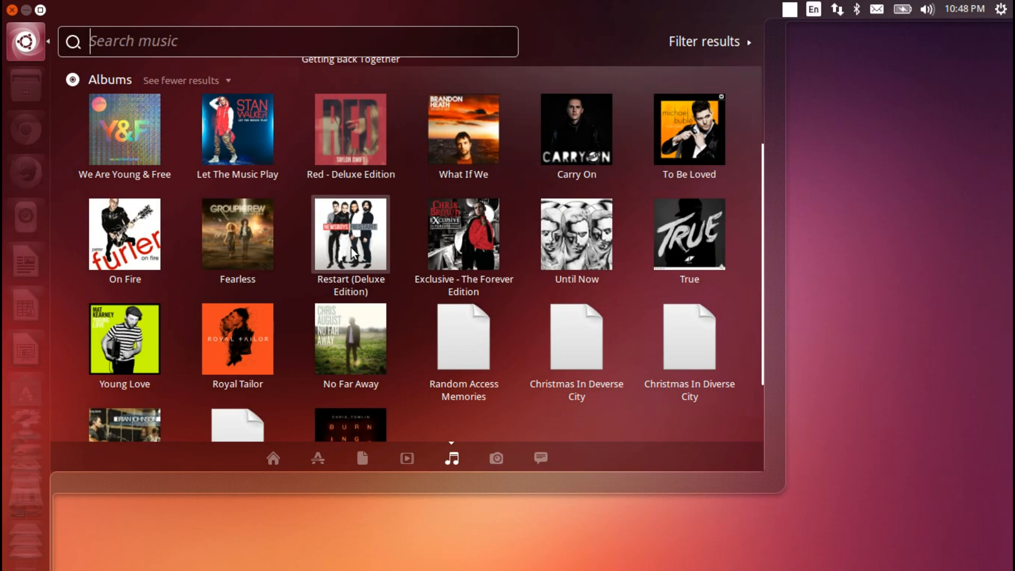
mouse_move(464, 340)
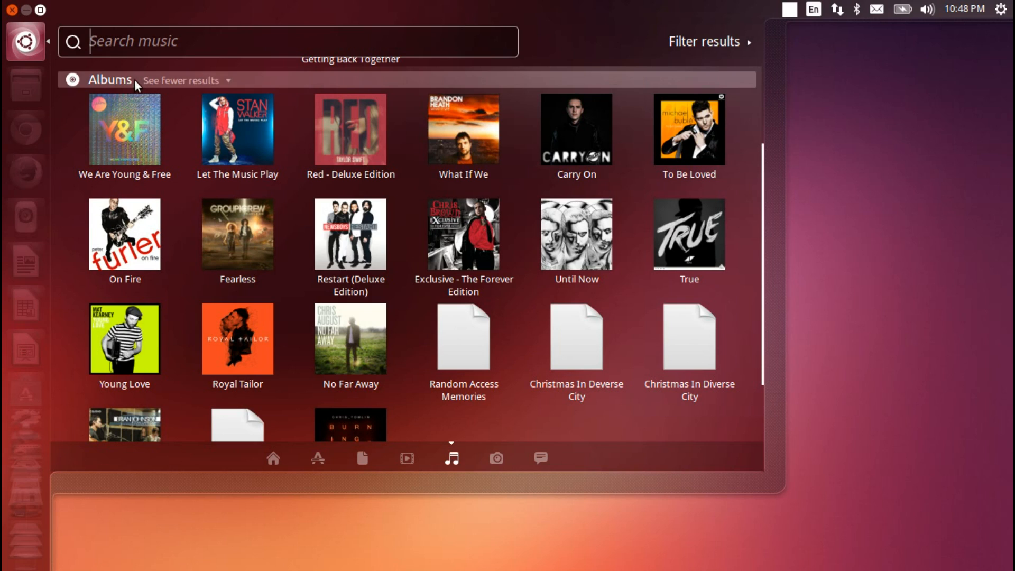
mouse_move(496, 458)
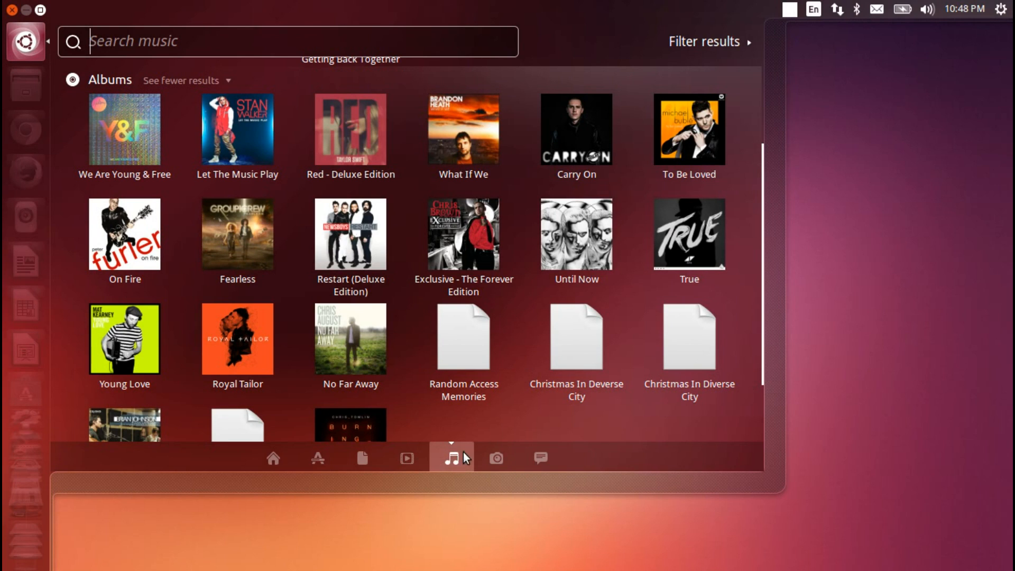
mouse_move(468, 456)
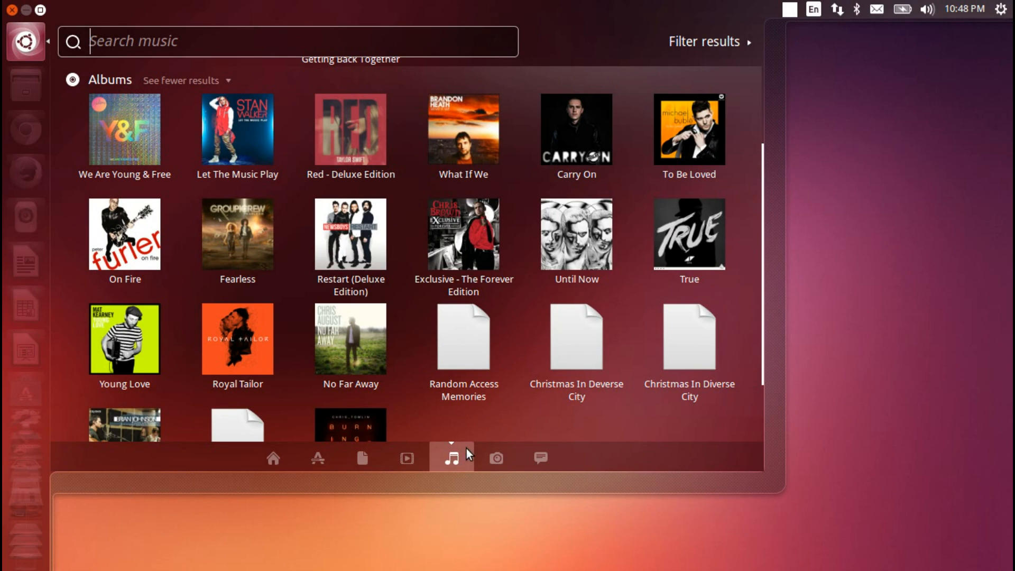